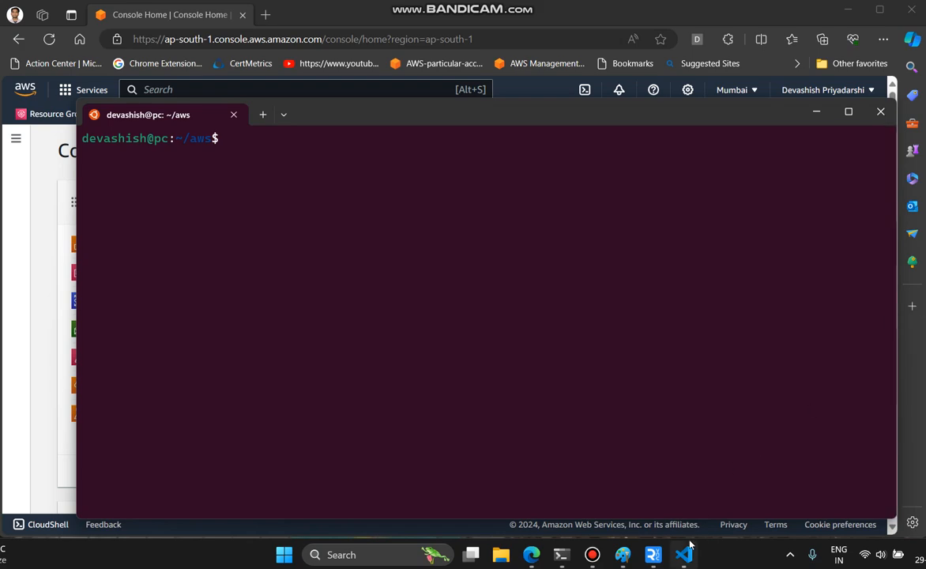
# Step: Review the cfSubnet2 subnet, kp1 key pair and encoded UserData value in cloudformation.txt
pyautogui.click(682, 552)
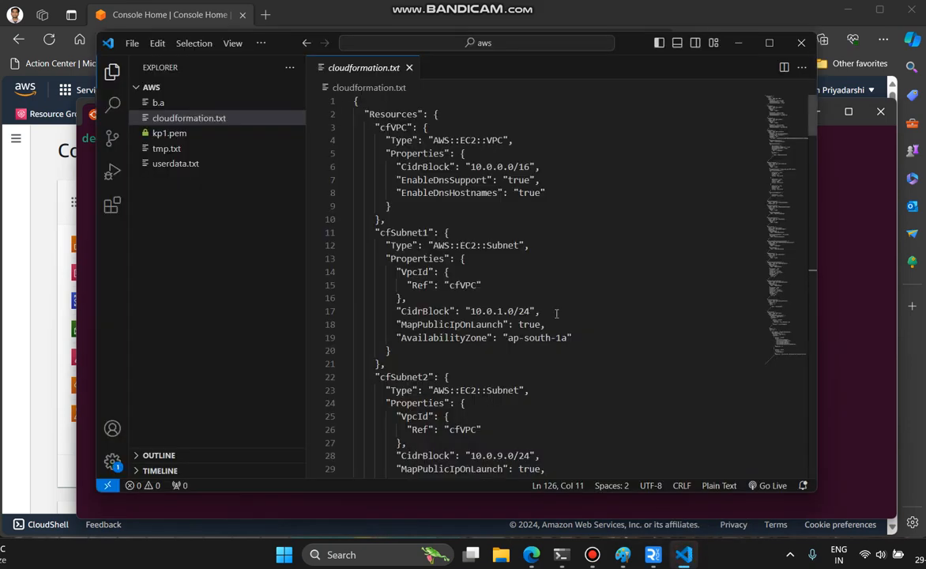
pyautogui.doubleClick(394, 127)
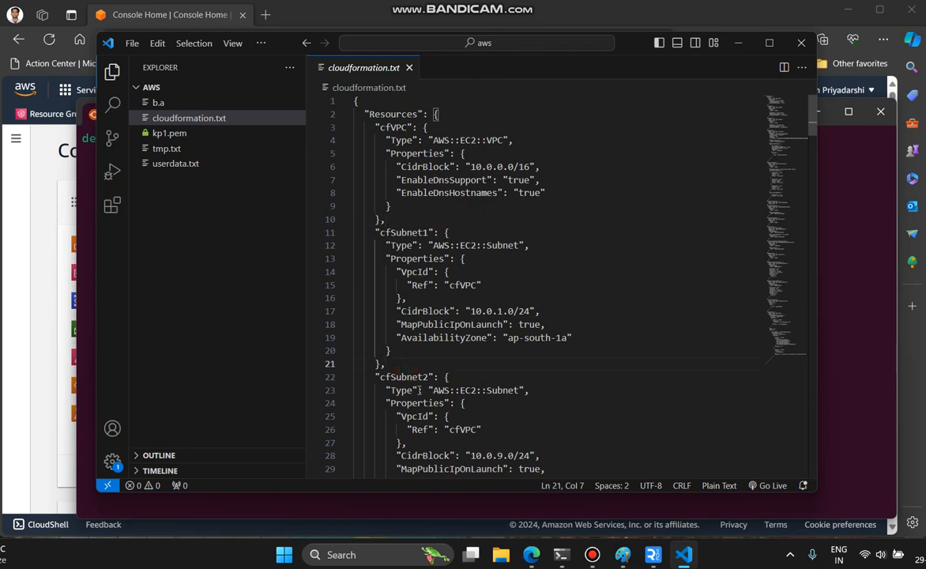
pyautogui.doubleClick(404, 376)
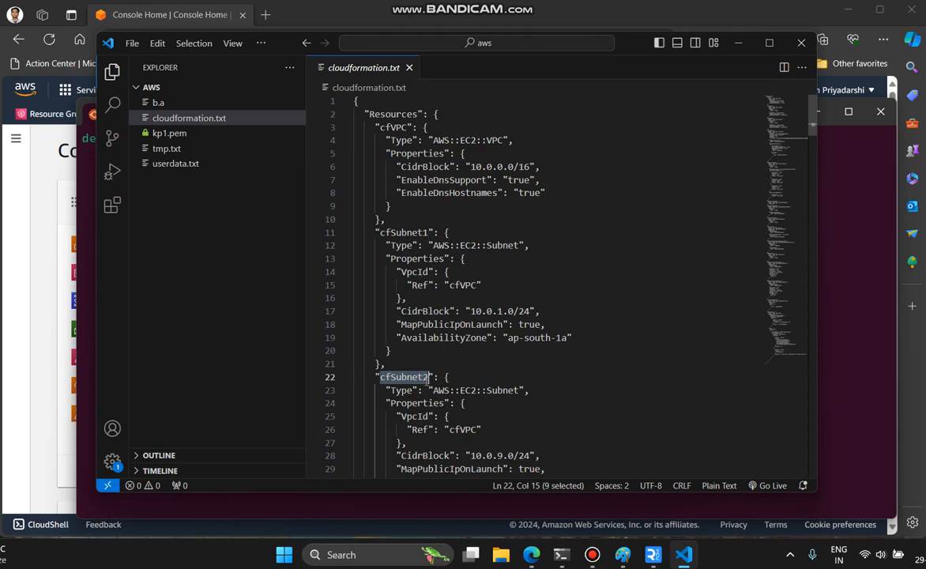
pyautogui.scroll(-3)
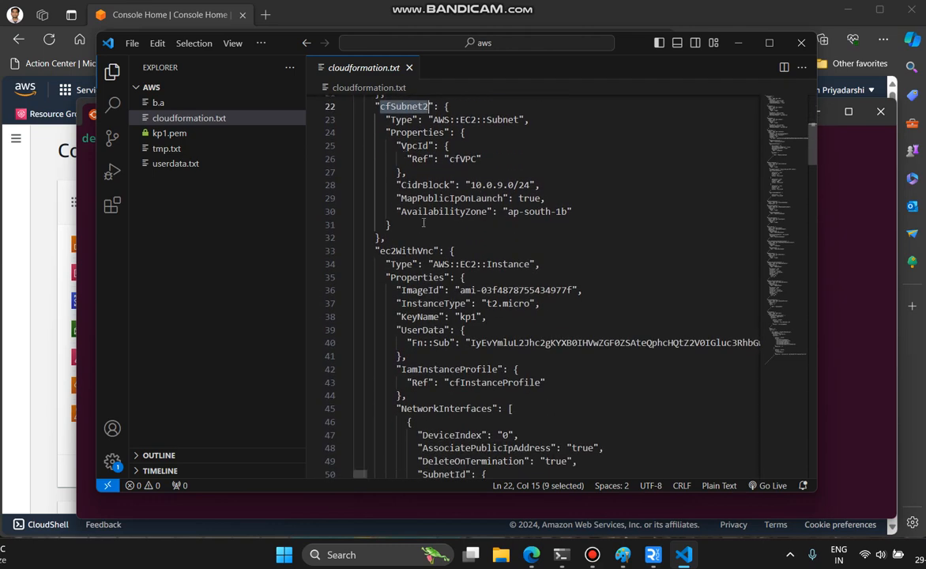
pyautogui.doubleClick(406, 249)
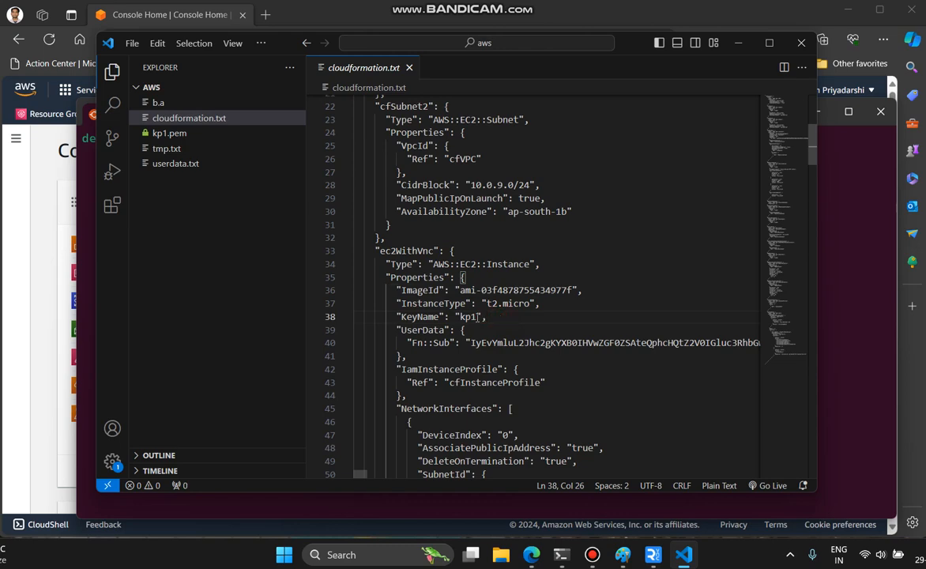
pyautogui.doubleClick(469, 316)
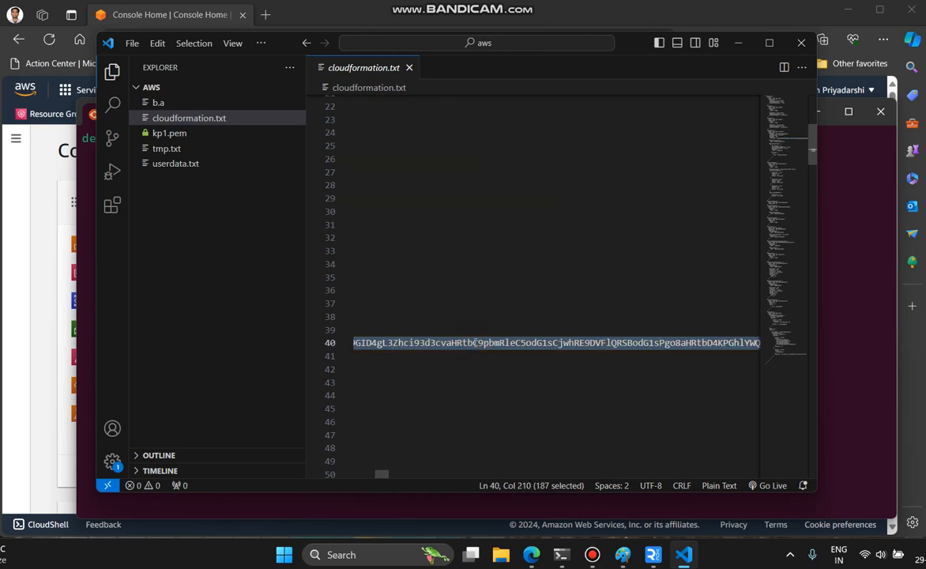
# Step: Bring up the userdata.txt Apache startup script from the Explorer
pyautogui.click(175, 163)
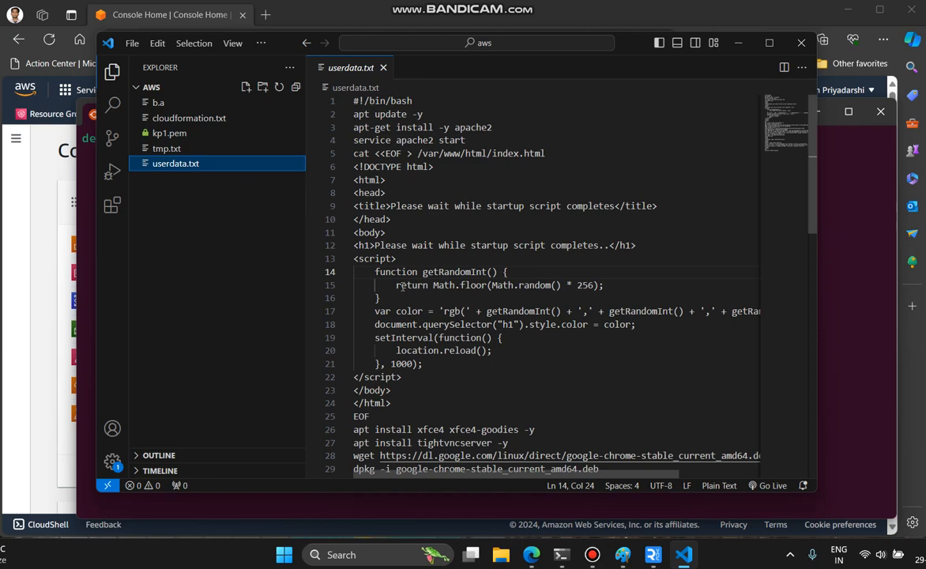
pyautogui.click(190, 116)
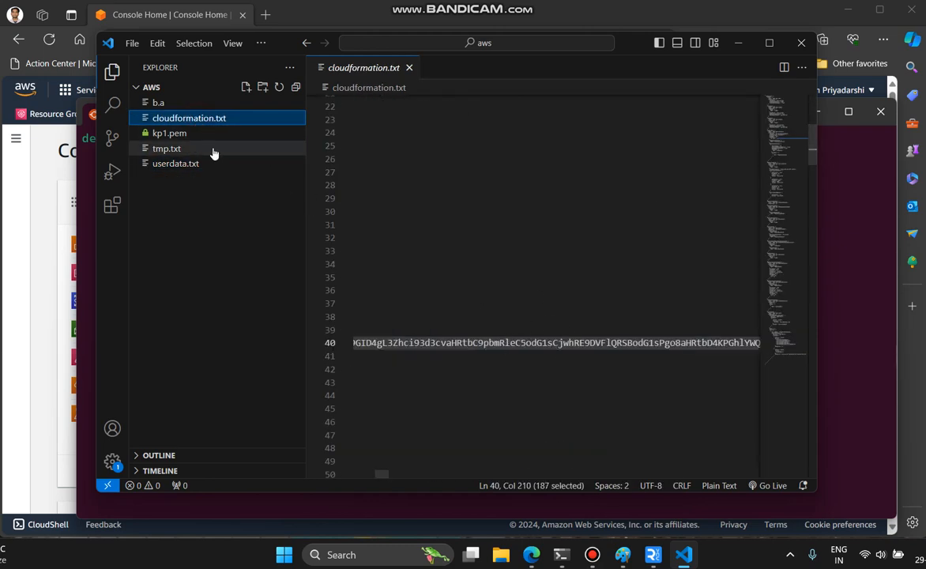
pyautogui.click(176, 162)
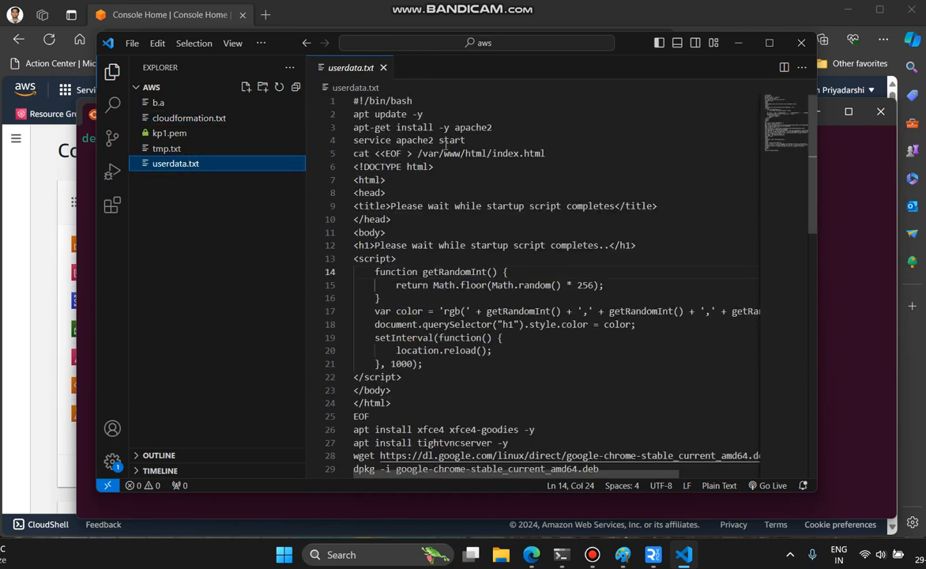
pyautogui.doubleClick(385, 114)
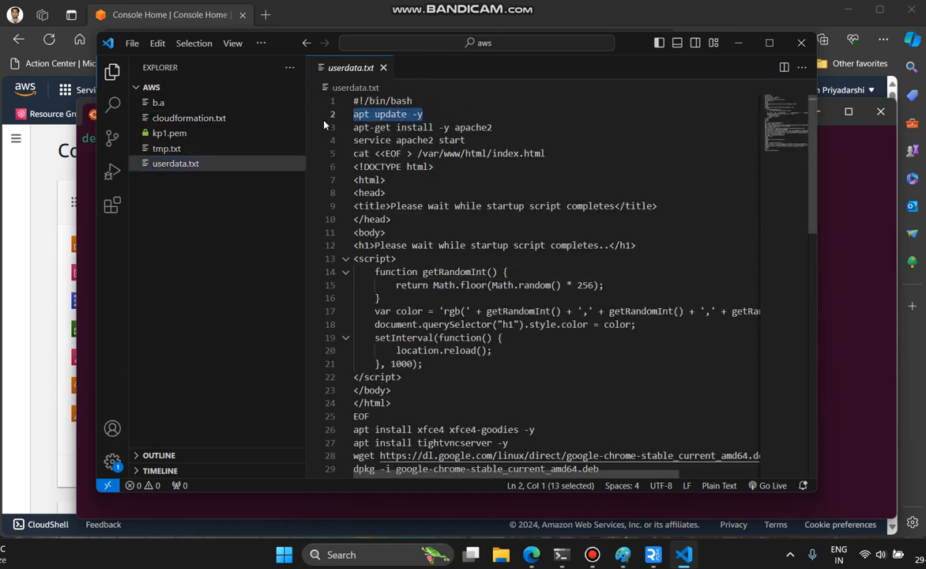
pyautogui.click(421, 127)
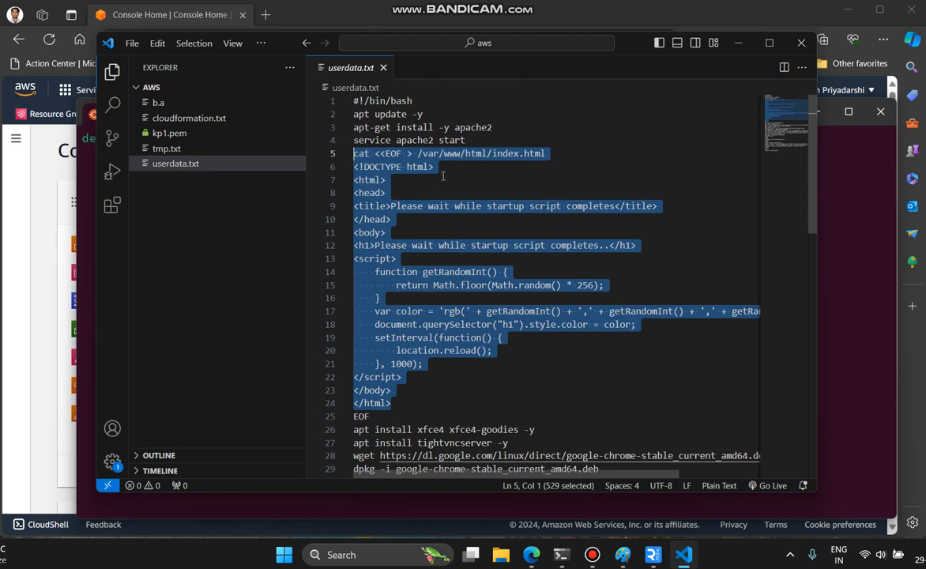
pyautogui.moveTo(493, 423)
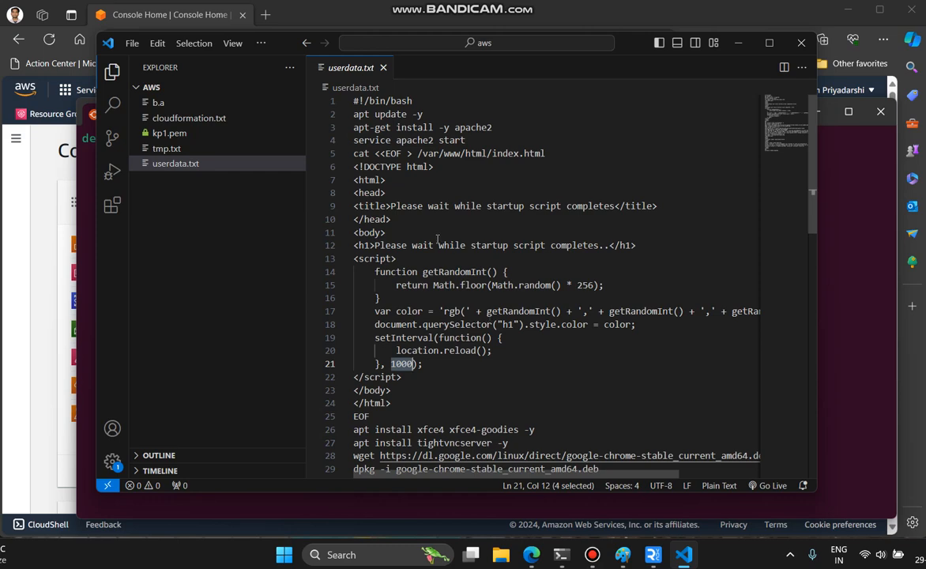
pyautogui.doubleClick(389, 245)
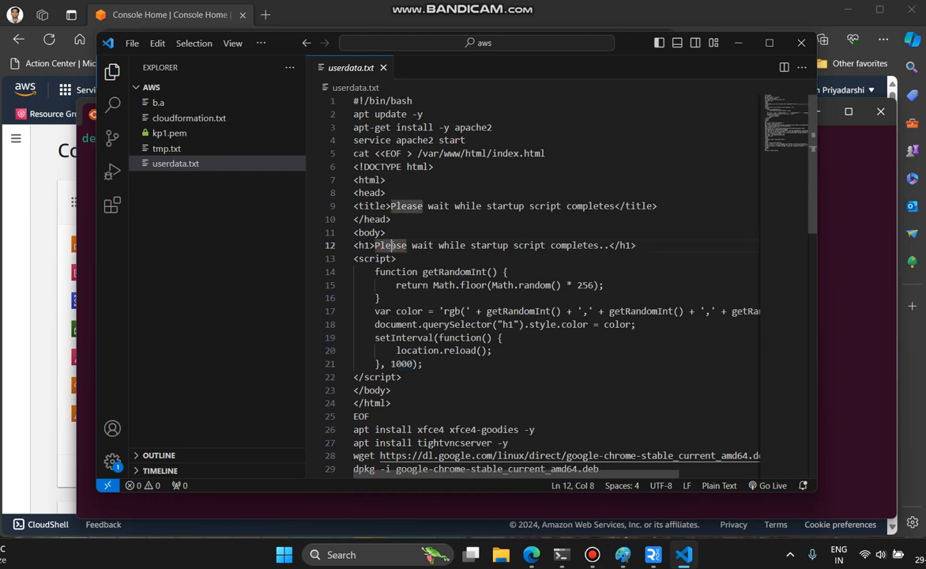
pyautogui.moveTo(374, 245); pyautogui.dragTo(556, 245)
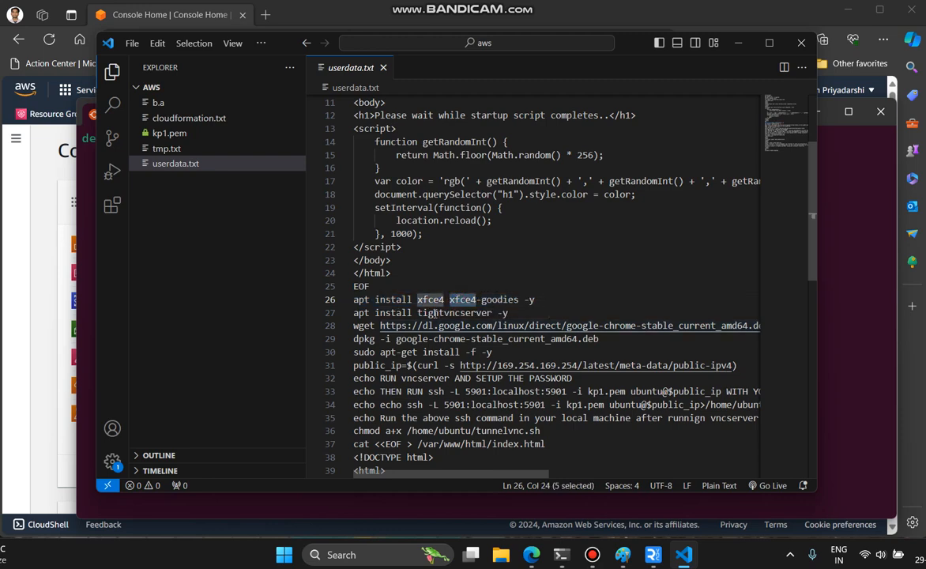
pyautogui.doubleClick(454, 313)
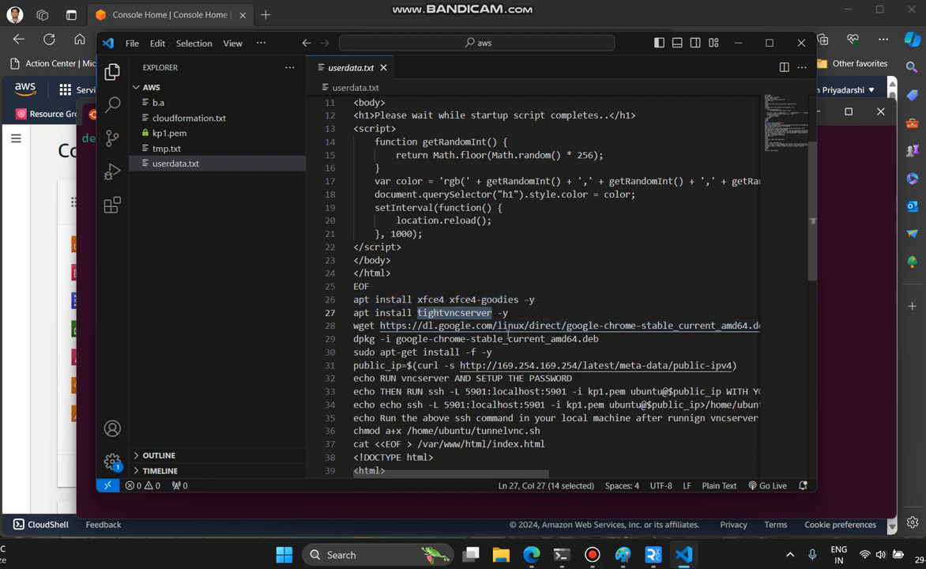
pyautogui.moveTo(514, 325)
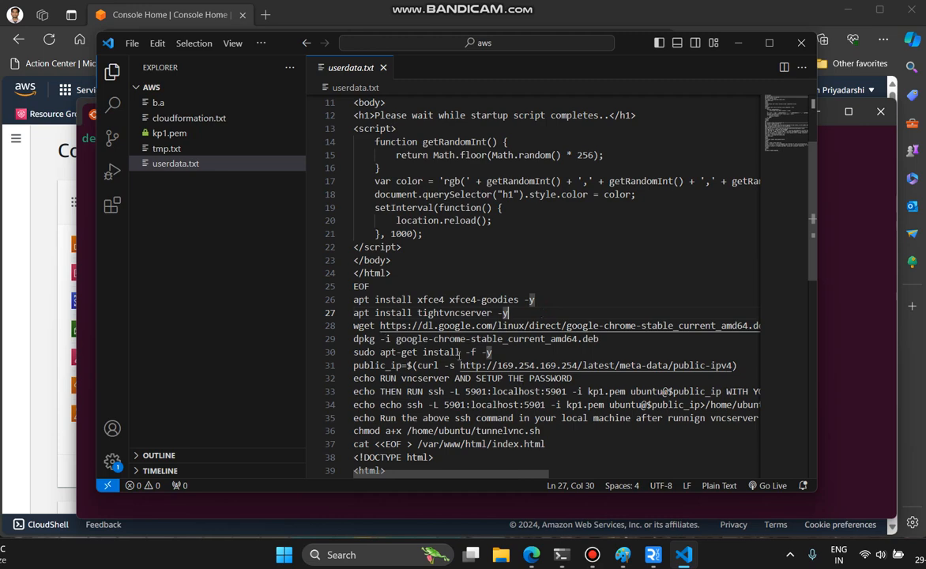
pyautogui.moveTo(382, 325); pyautogui.dragTo(493, 350)
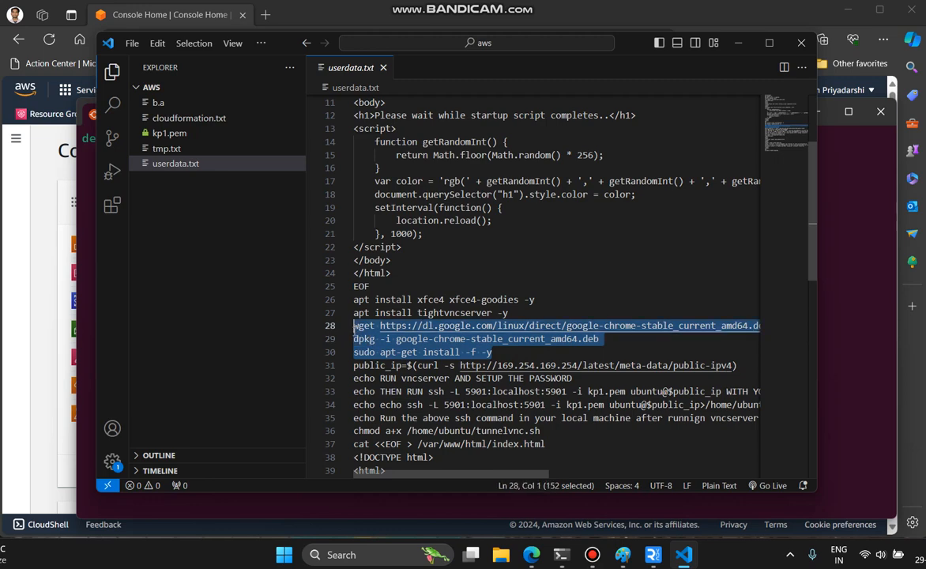
pyautogui.click(477, 350)
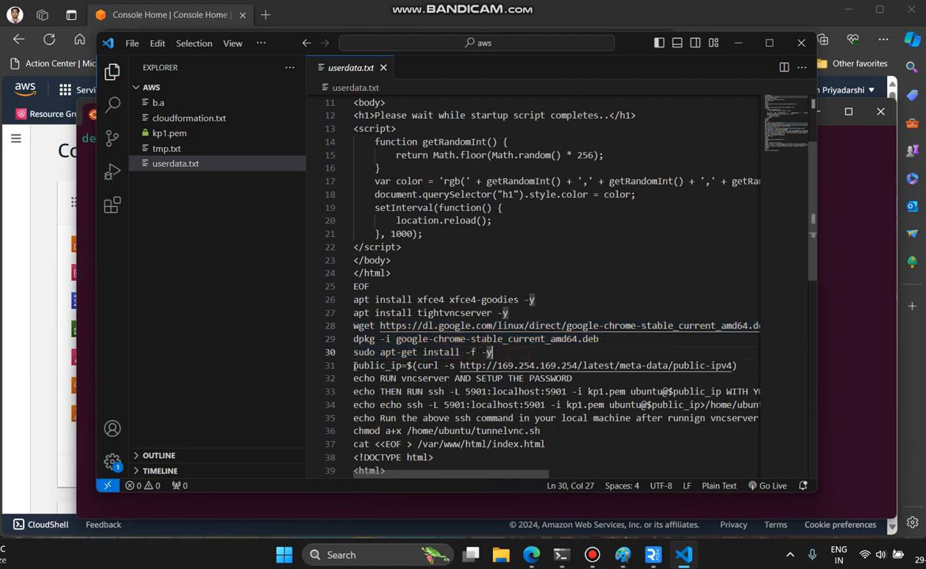
pyautogui.moveTo(354, 365); pyautogui.dragTo(540, 430)
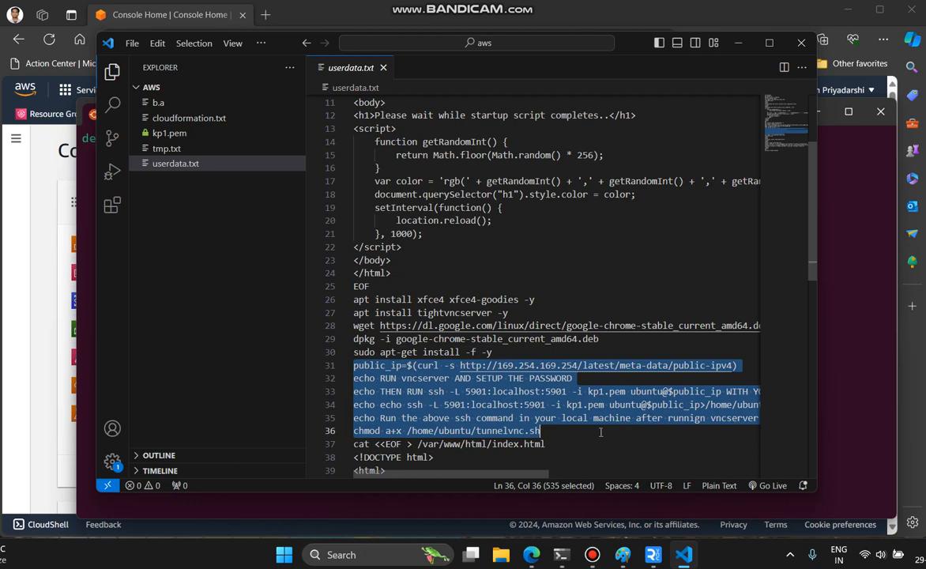
pyautogui.click(600, 430)
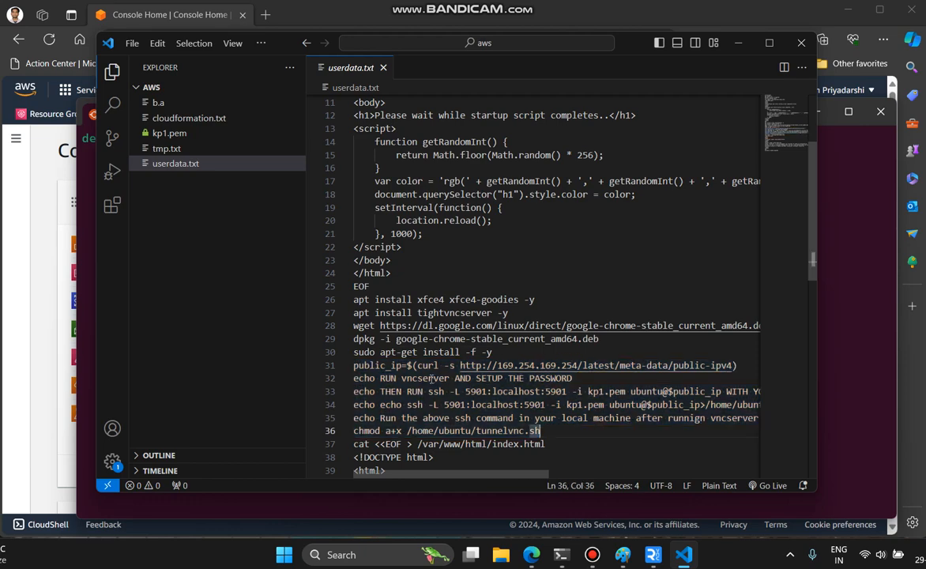
pyautogui.doubleClick(423, 378)
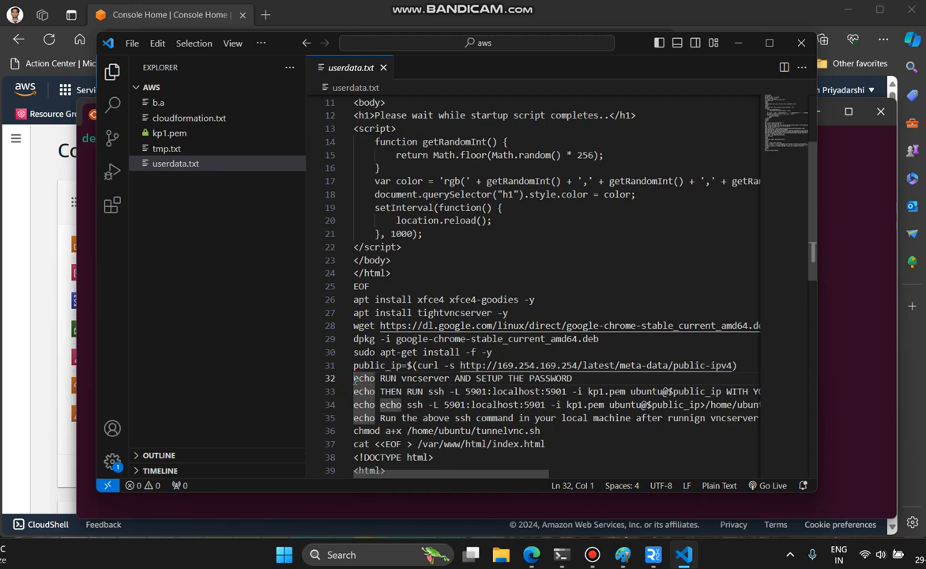
pyautogui.doubleClick(423, 378)
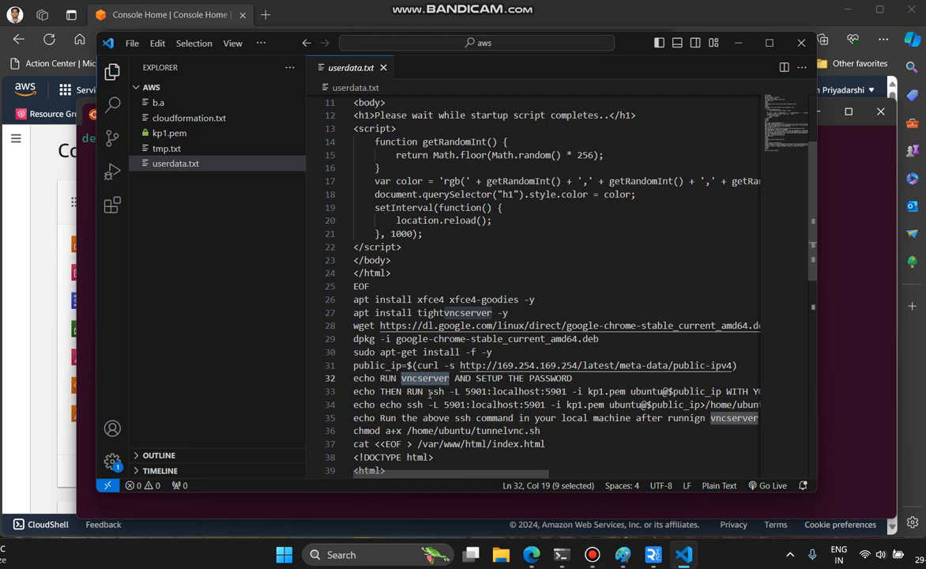
pyautogui.click(436, 392)
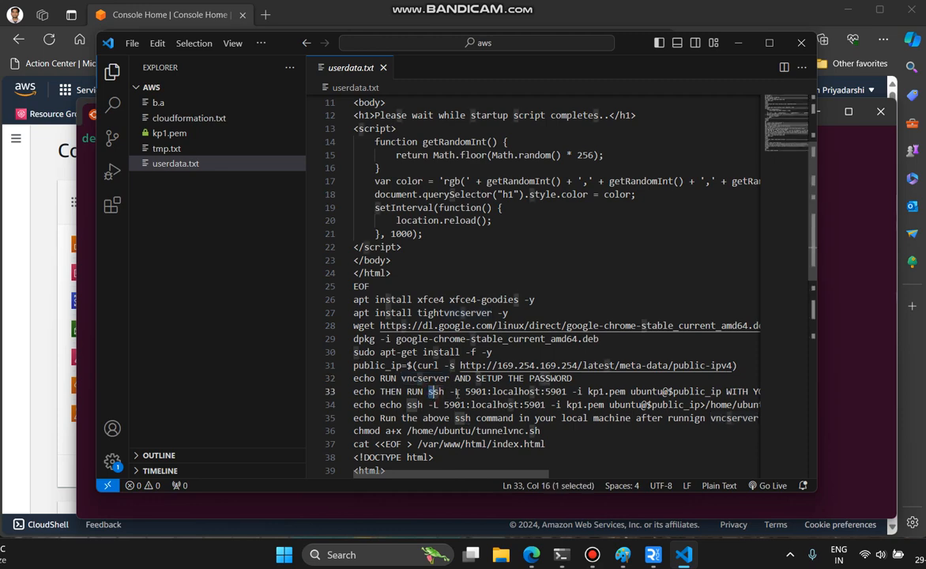
pyautogui.moveTo(429, 391); pyautogui.dragTo(757, 391)
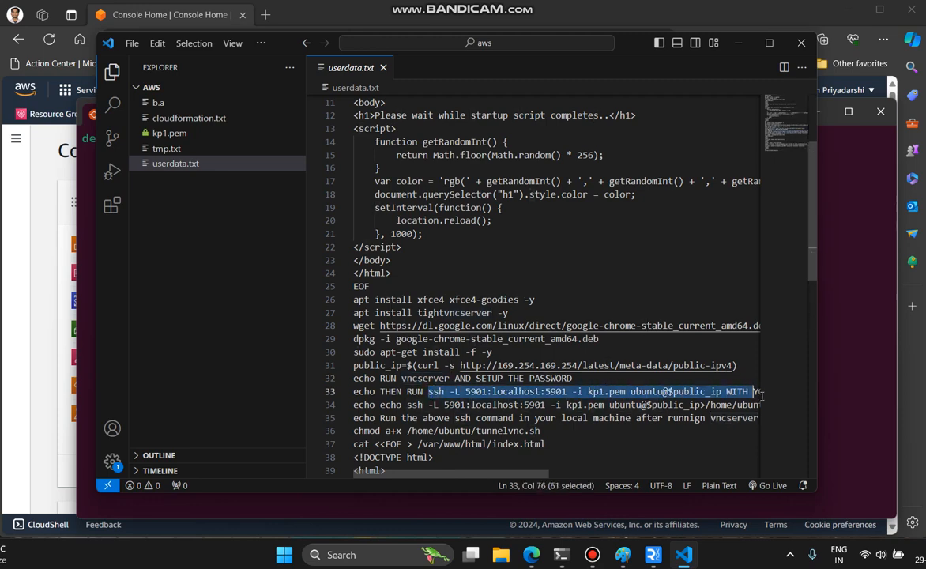
pyautogui.click(353, 392)
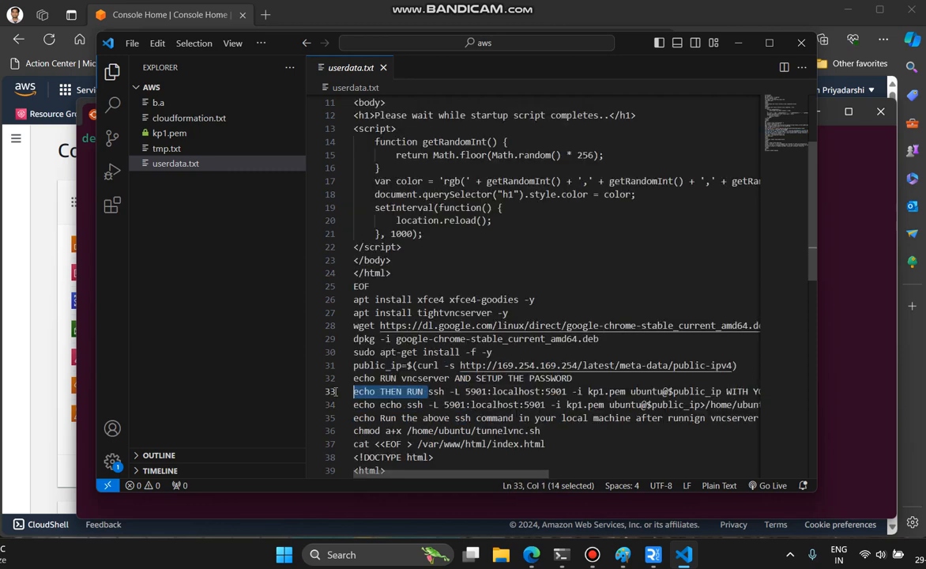
pyautogui.moveTo(353, 392); pyautogui.dragTo(701, 391)
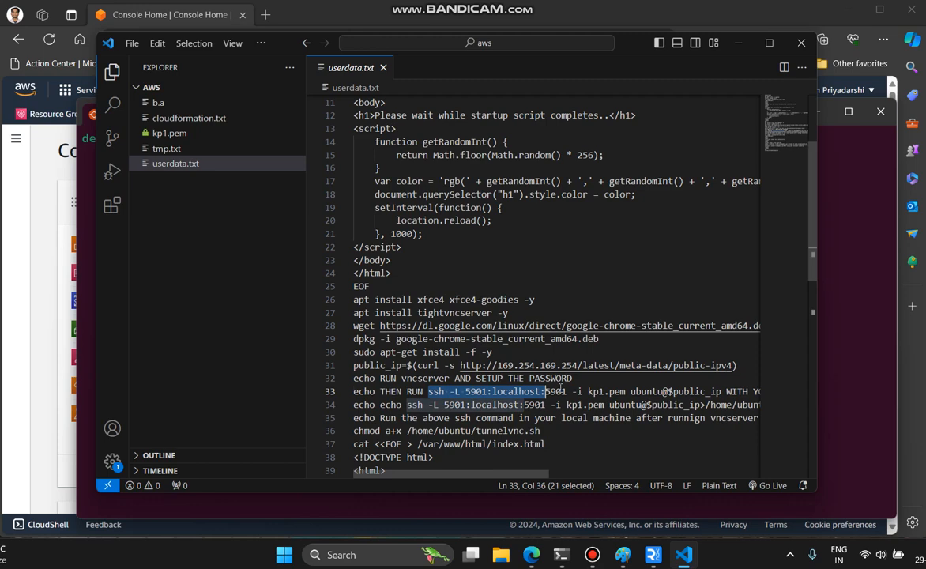
pyautogui.moveTo(544, 392); pyautogui.dragTo(714, 392)
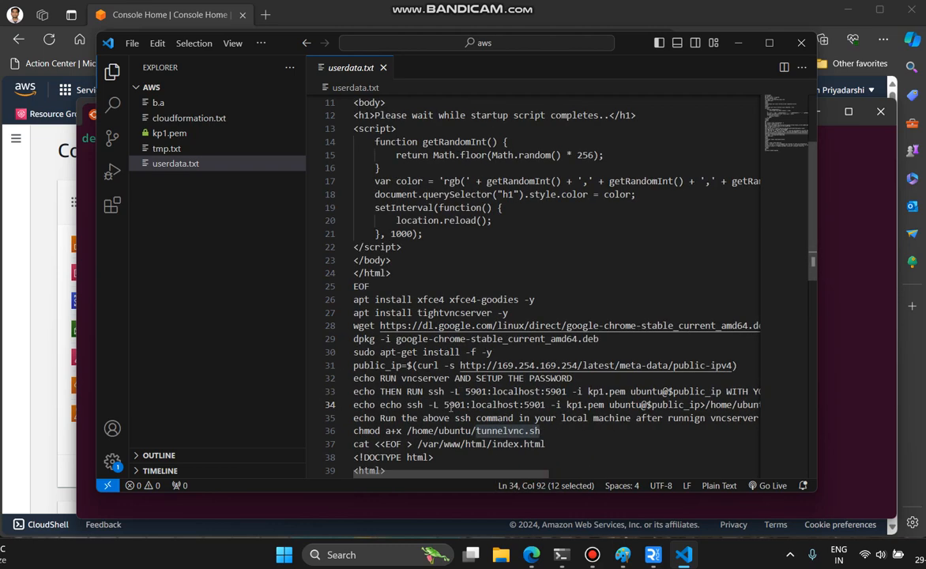
pyautogui.doubleClick(455, 404)
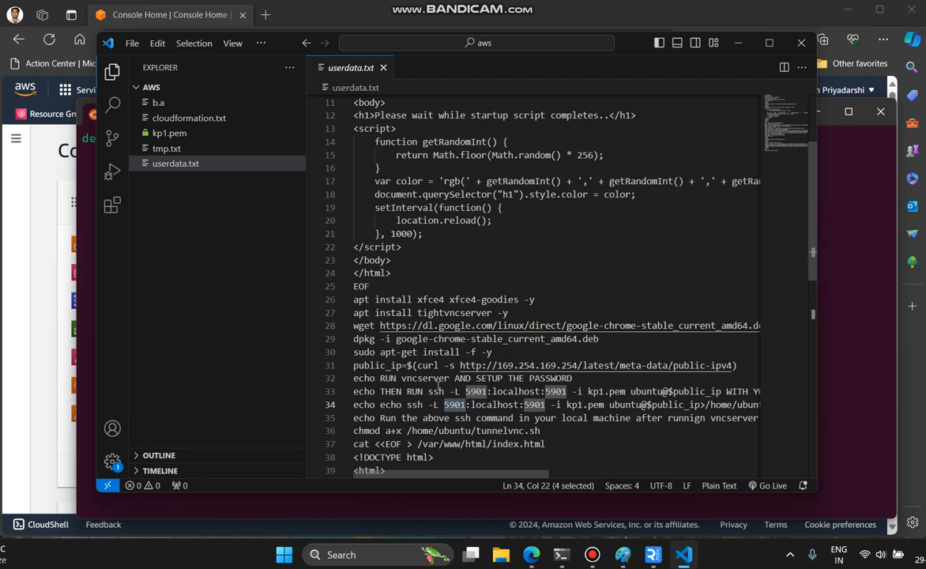
pyautogui.scroll(-3)
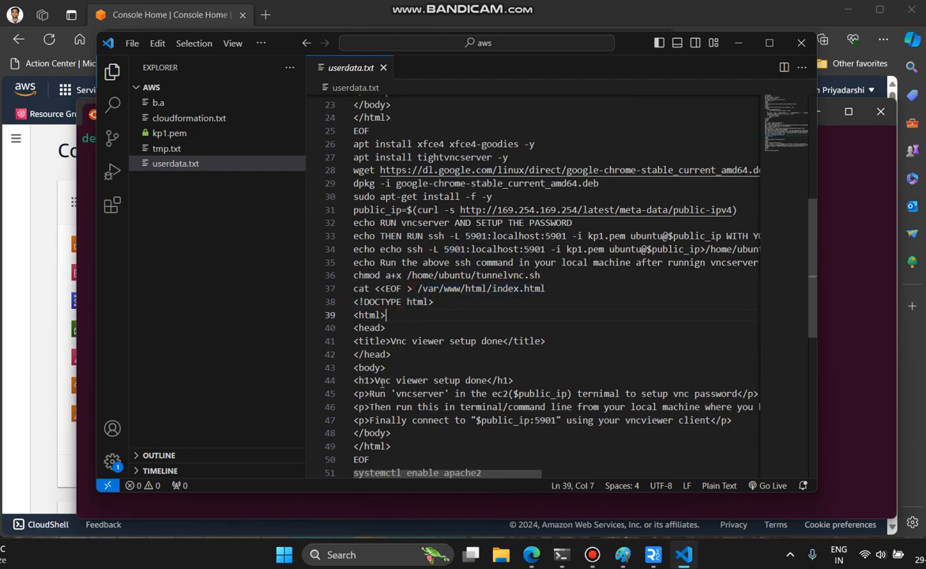
# Step: Finish reading the VNC setup instructions in userdata.txt and switch back to the AWS Console Home
pyautogui.doubleClick(383, 380)
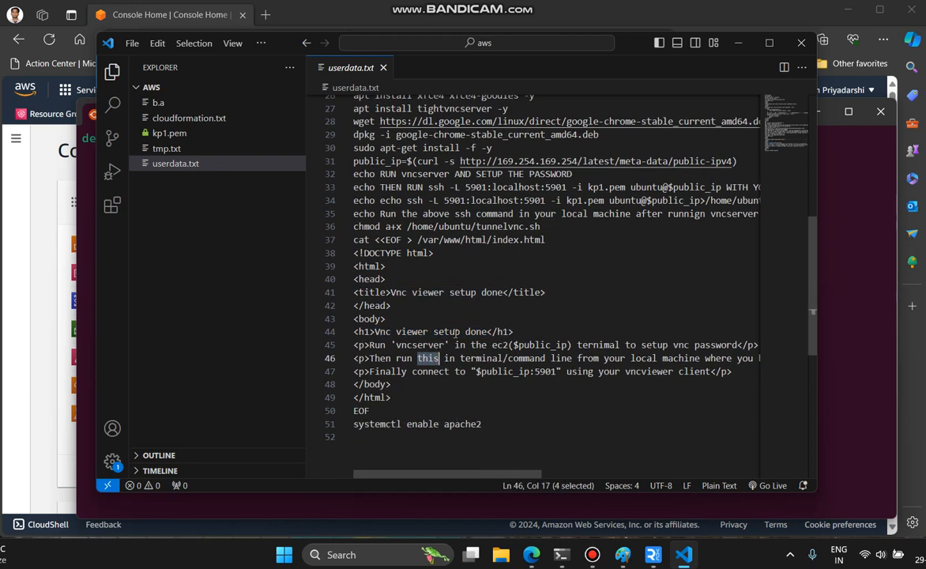
pyautogui.doubleClick(420, 345)
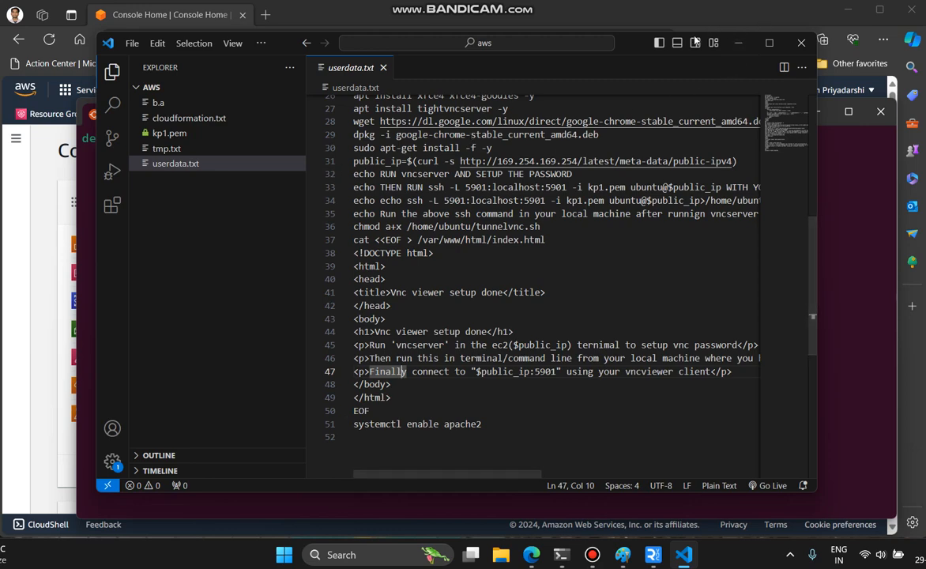
pyautogui.click(189, 117)
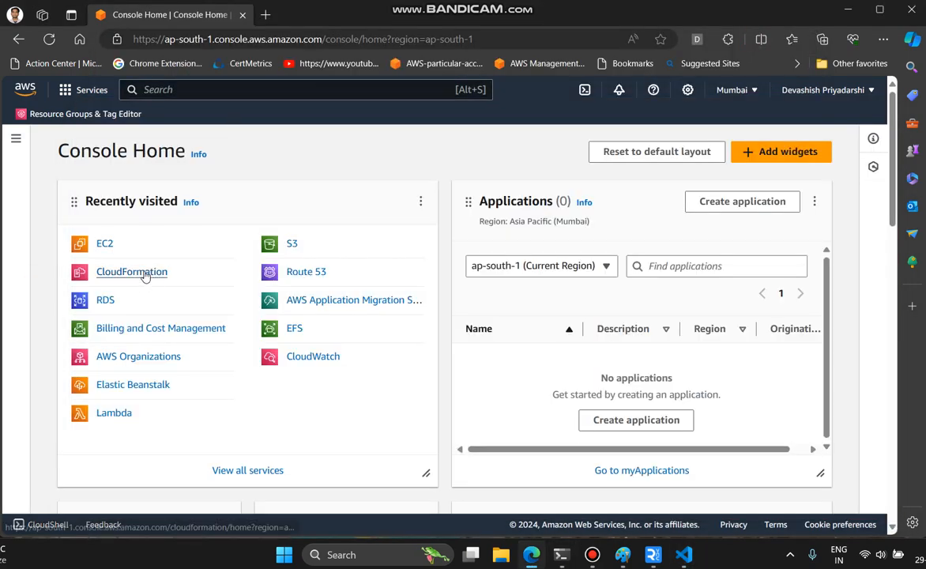
# Step: Create a new CloudFormation stack uploading cloudformation.txt and continue to stack details
pyautogui.click(133, 272)
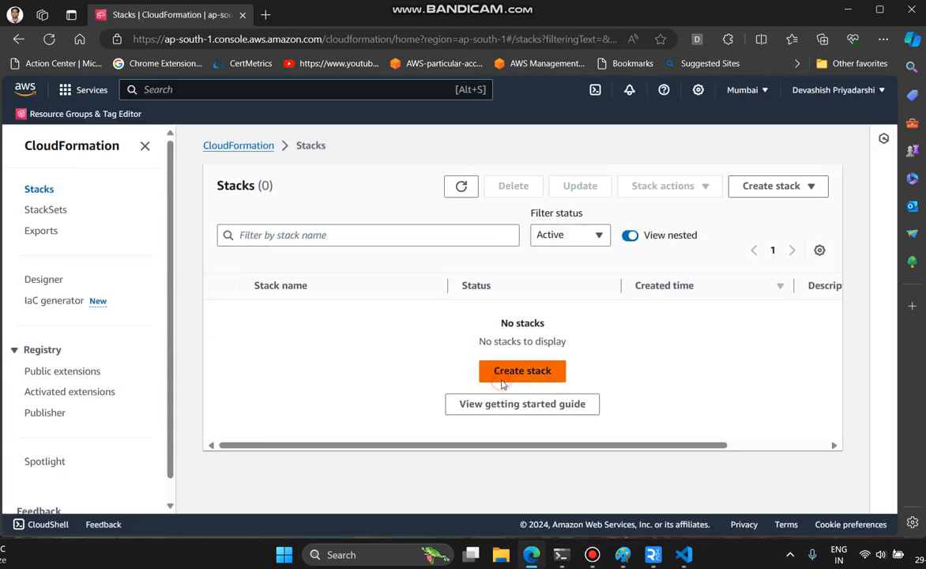
pyautogui.click(521, 370)
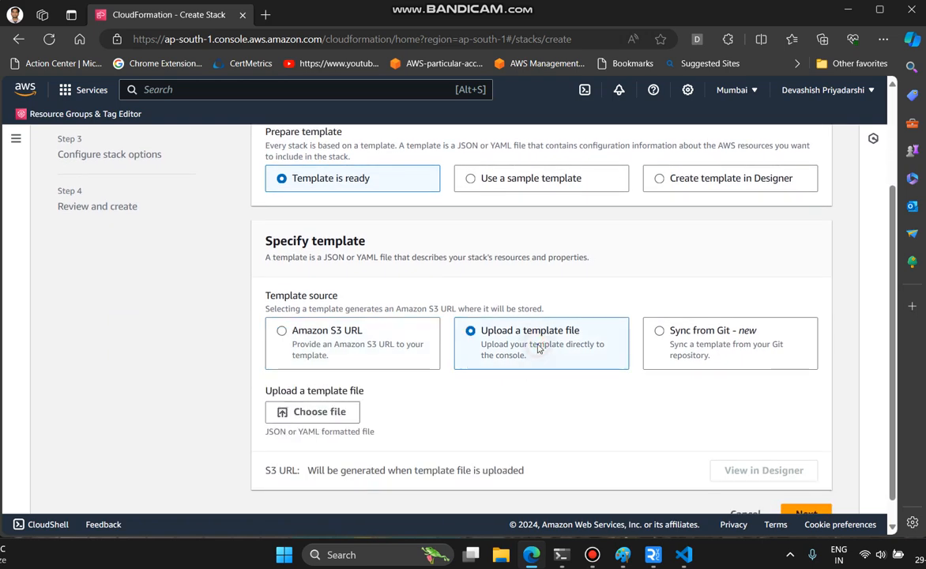
pyautogui.click(313, 410)
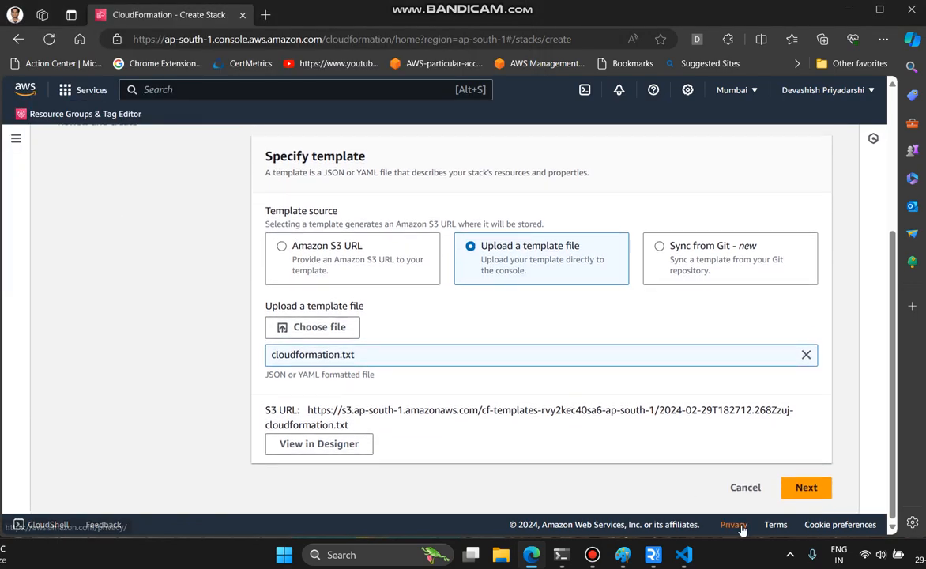
pyautogui.click(806, 486)
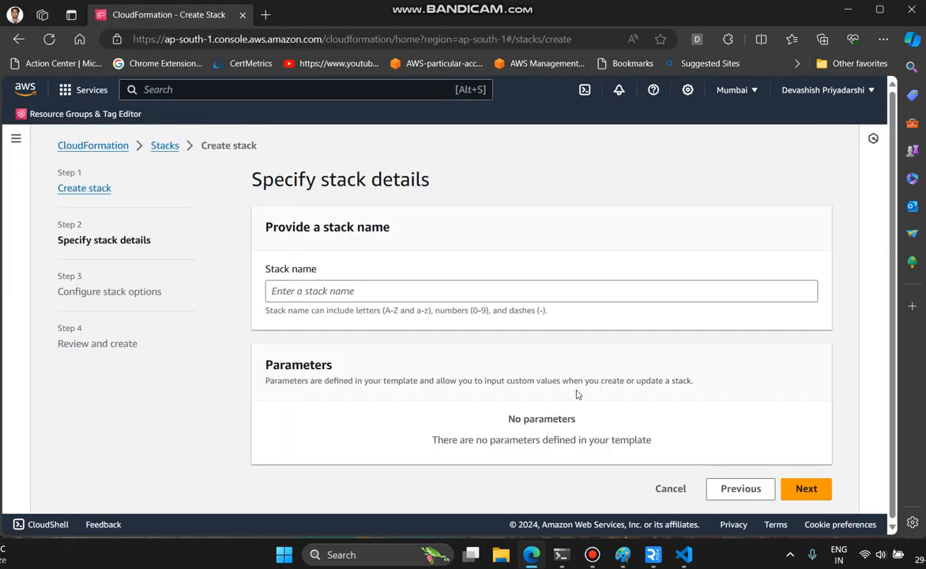
# Step: Name the stack s1 and set rollback to delete all newly created resources
pyautogui.write('s1')
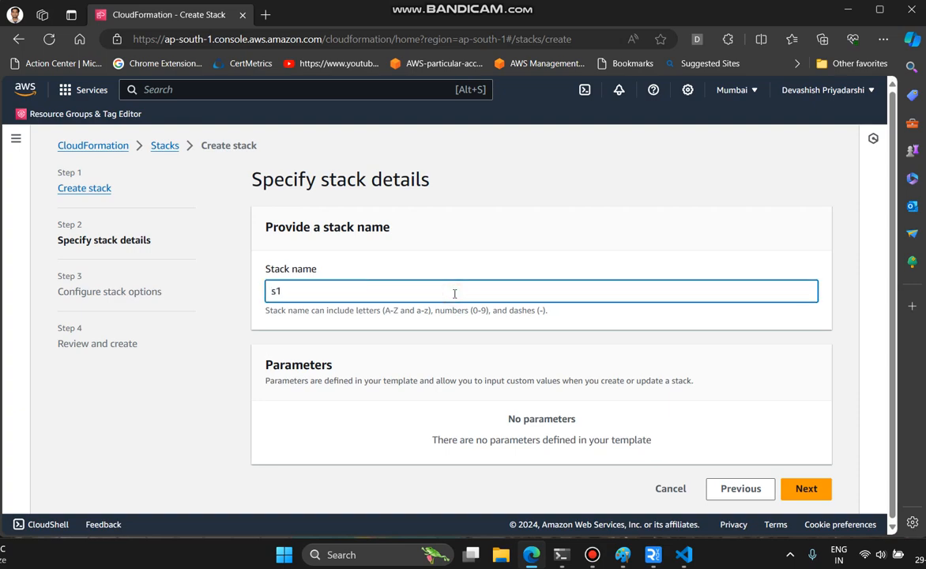
pyautogui.click(805, 488)
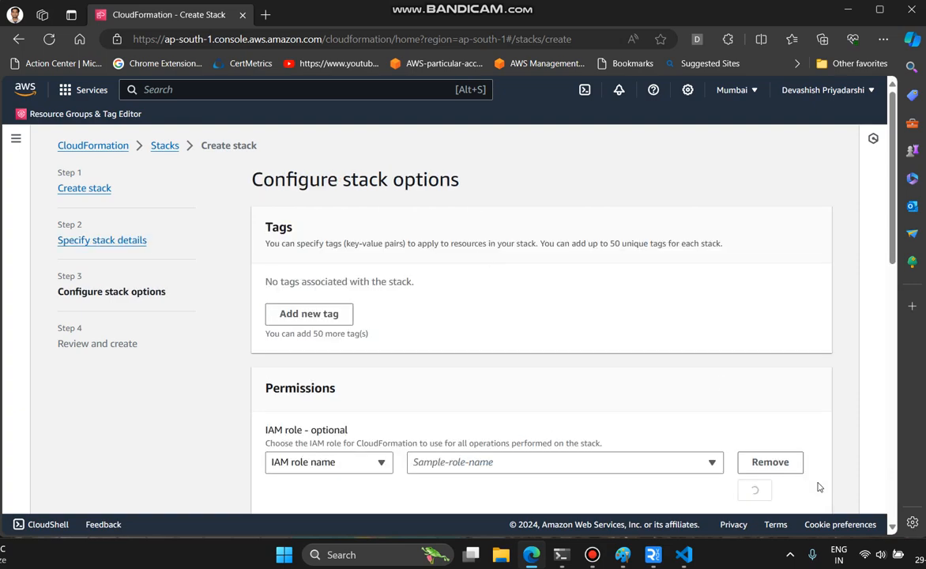
pyautogui.scroll(-3)
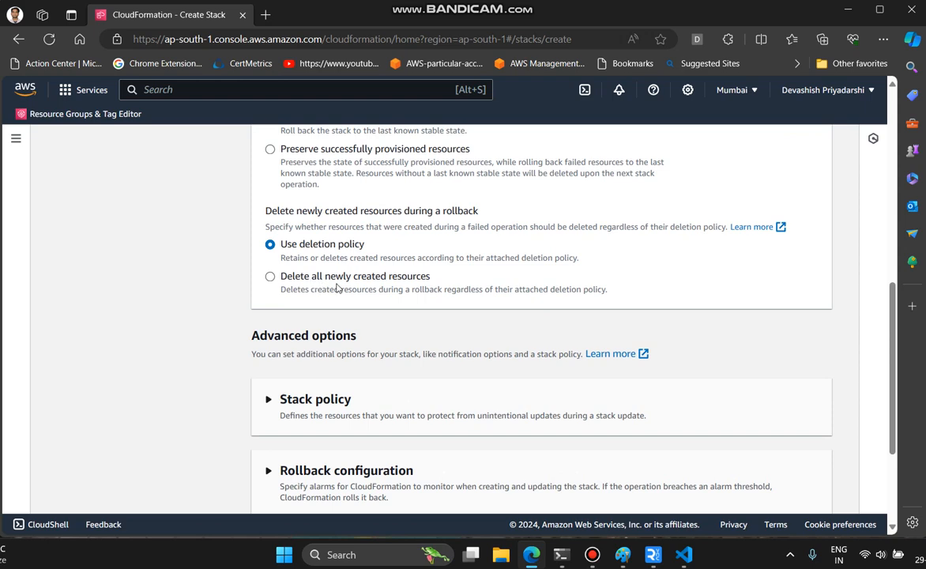
pyautogui.moveTo(424, 288)
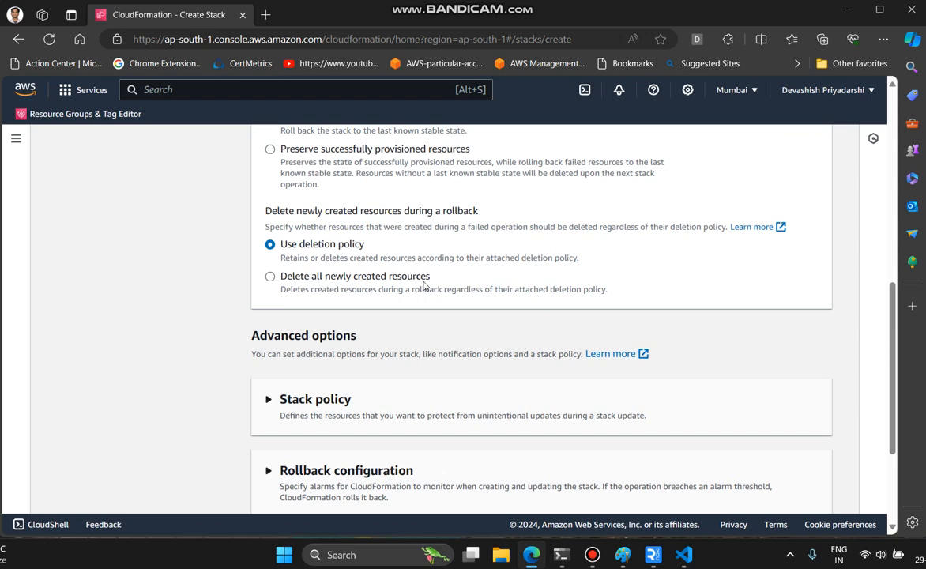
pyautogui.moveTo(281, 287); pyautogui.dragTo(474, 287)
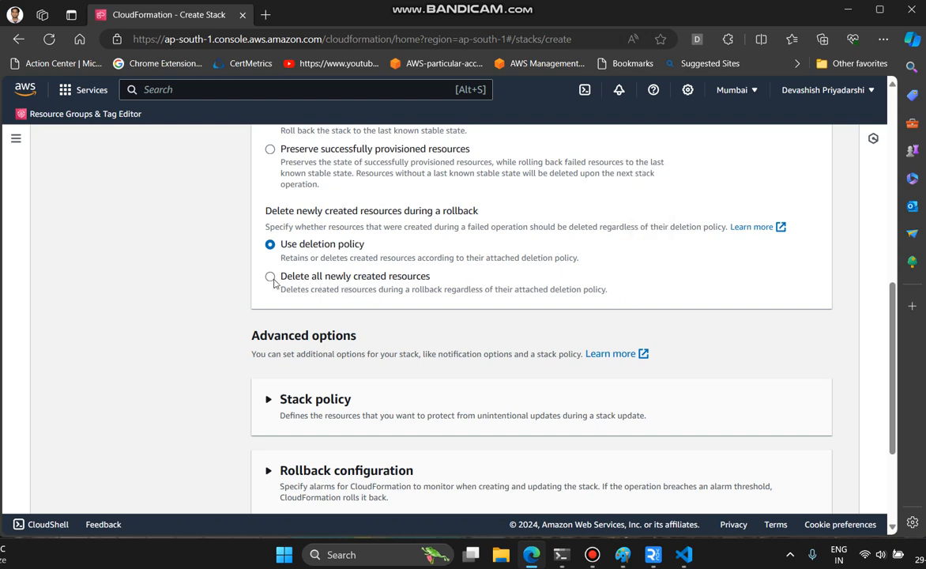
pyautogui.click(271, 275)
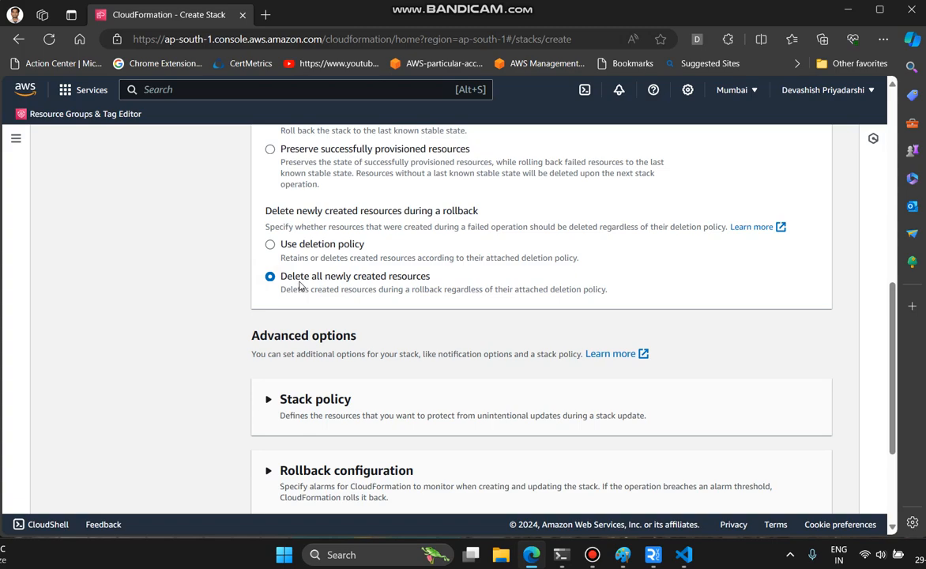
pyautogui.scroll(-3)
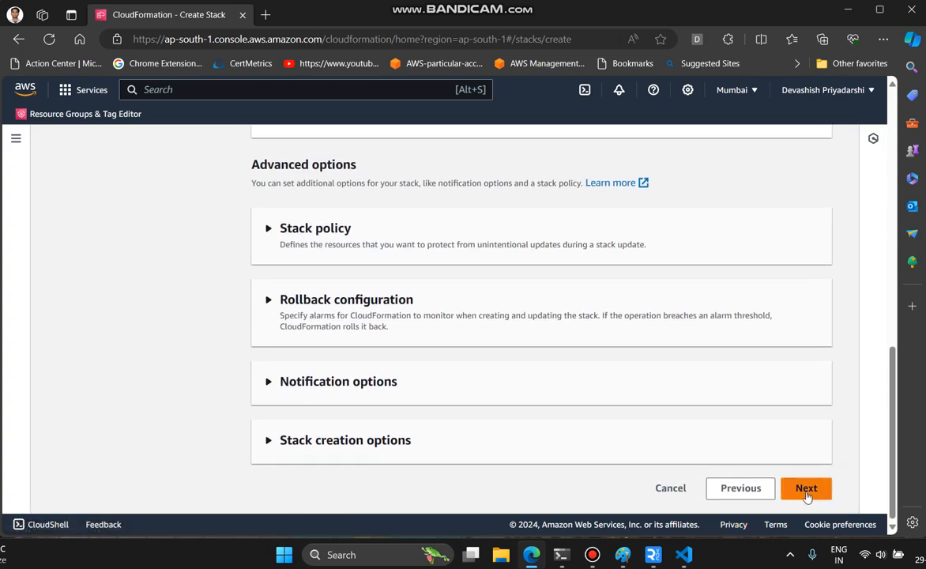
pyautogui.click(806, 487)
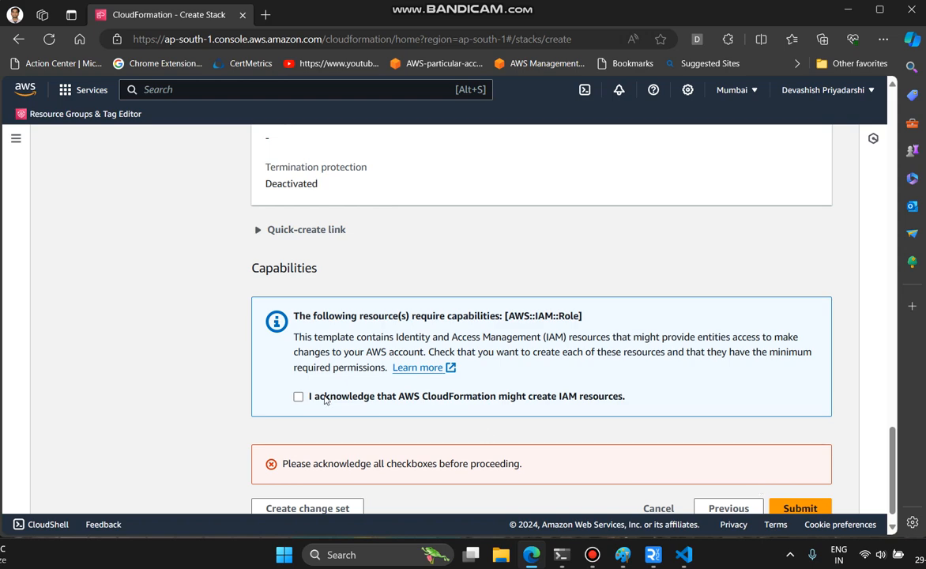
pyautogui.moveTo(461, 413)
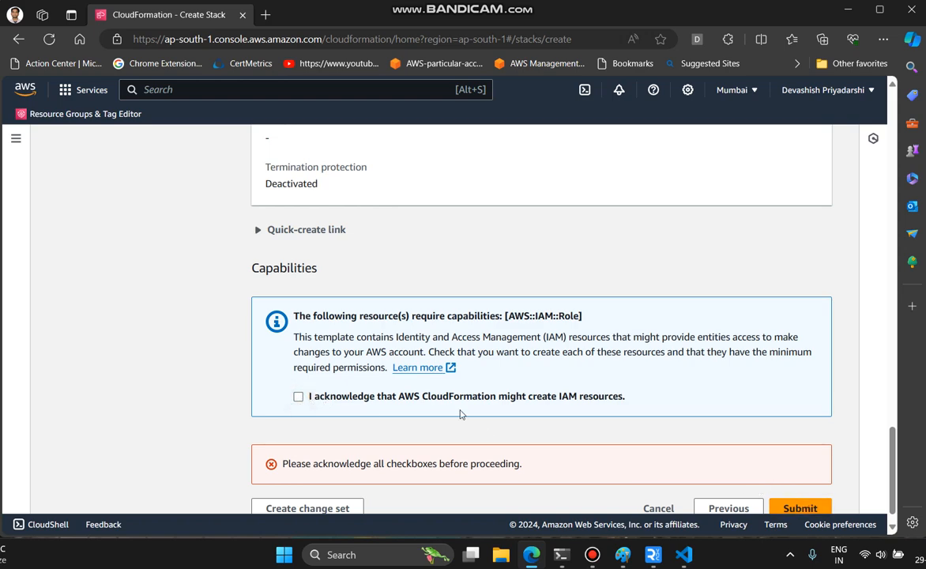
# Step: Acknowledge IAM resource creation and submit stack s1
pyautogui.click(299, 395)
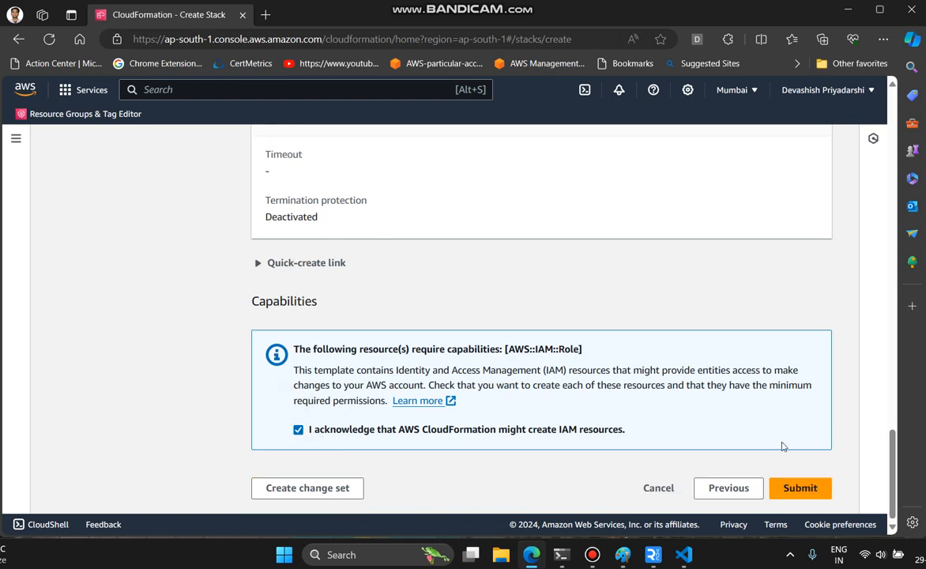
pyautogui.click(800, 486)
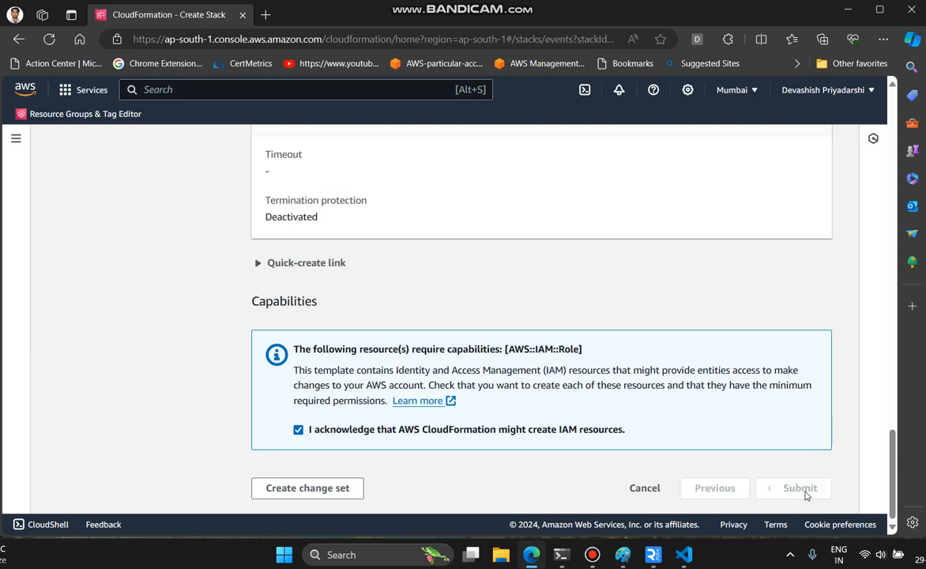
# Step: Refresh stack s1's Events list repeatedly until network and IAM resources complete, then go to Console Home
pyautogui.click(799, 486)
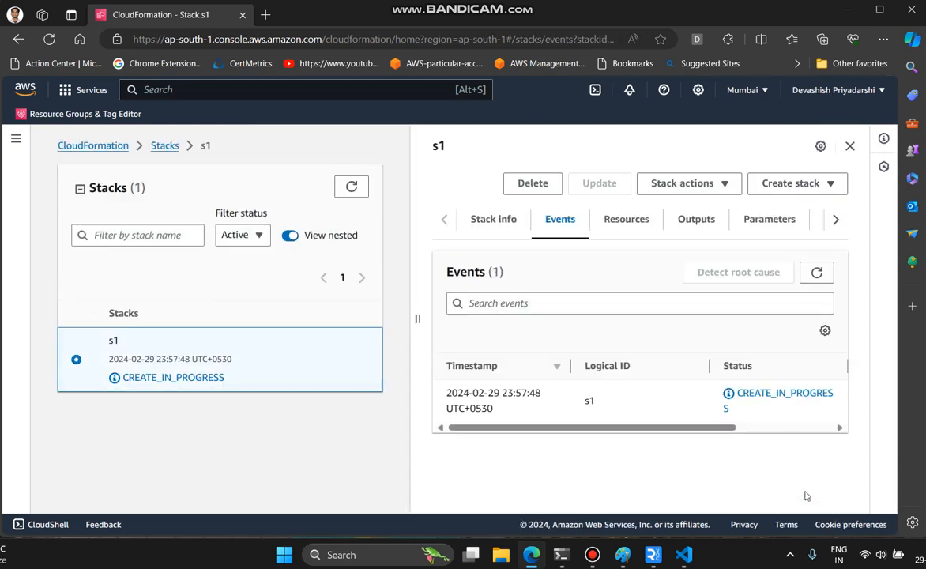
pyautogui.moveTo(807, 260)
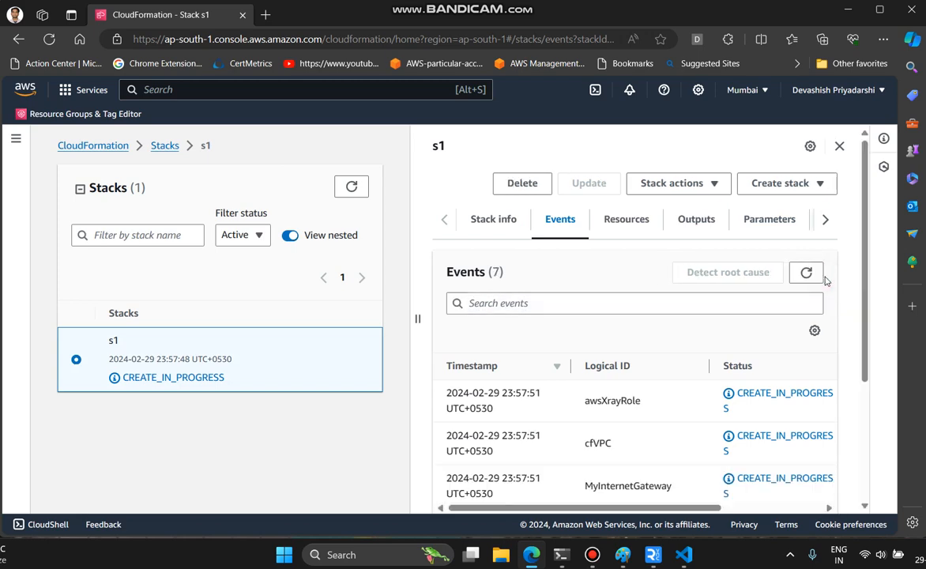
pyautogui.click(805, 272)
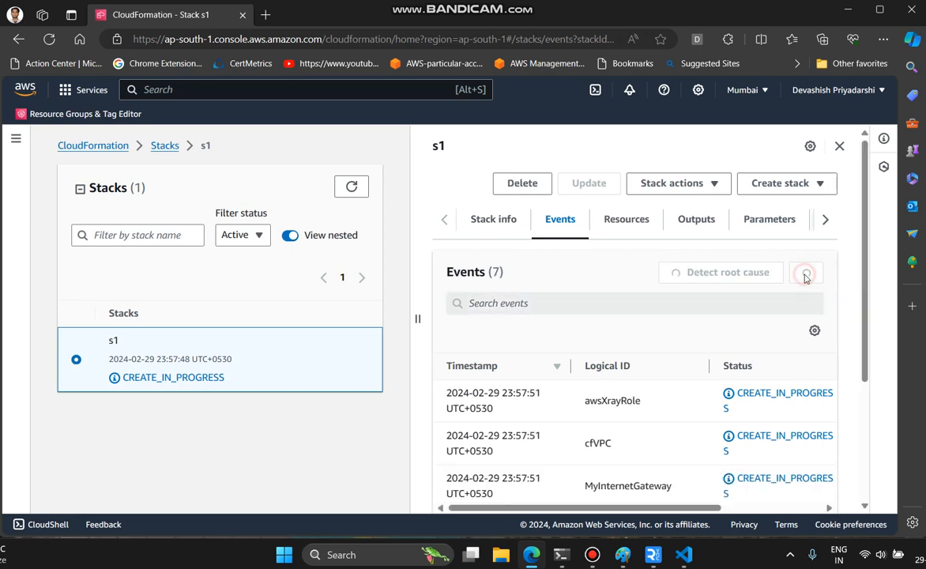
pyautogui.click(806, 271)
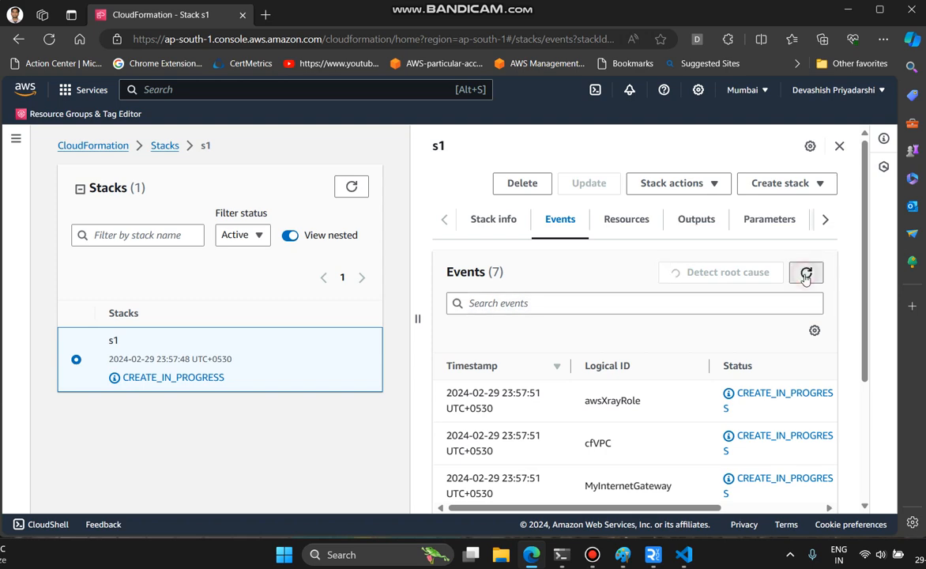
pyautogui.click(805, 271)
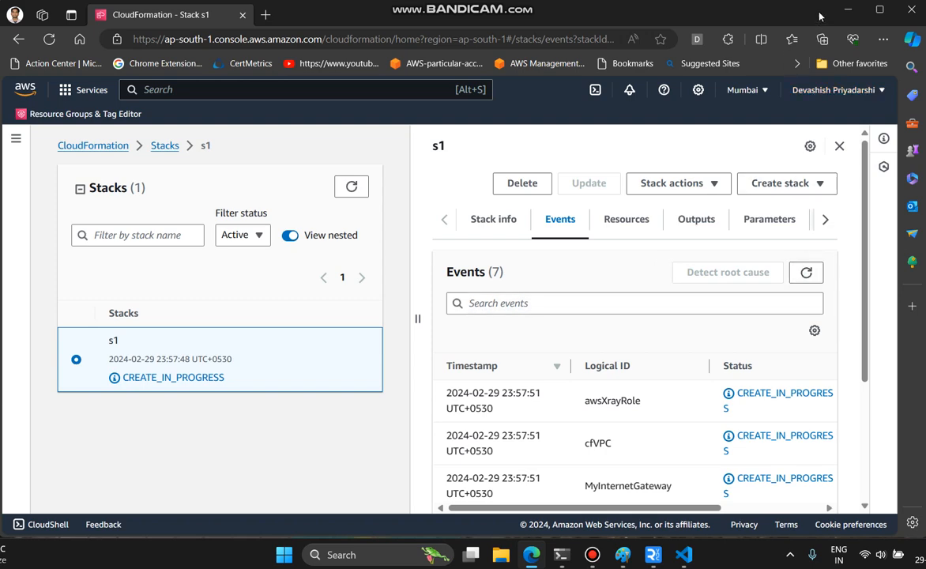
pyautogui.click(806, 272)
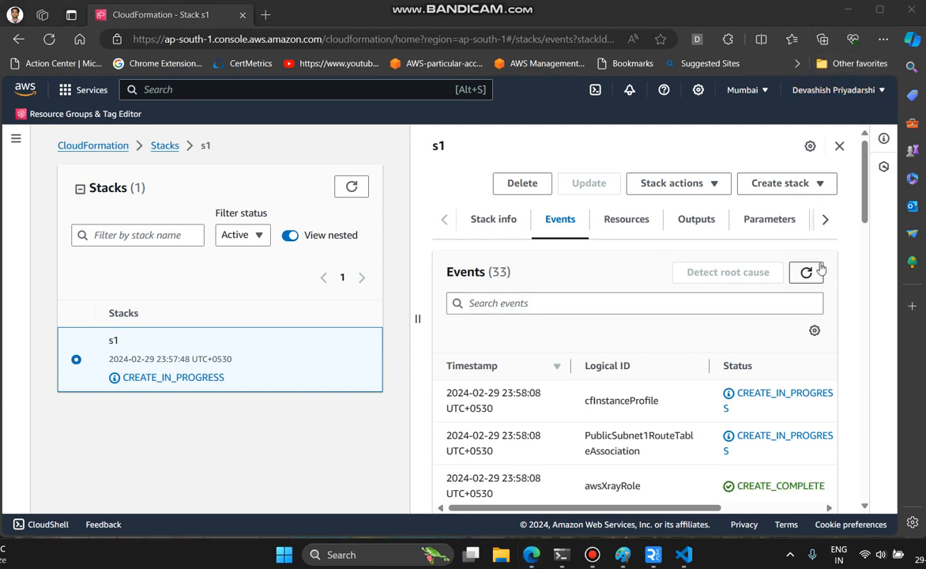
pyautogui.click(805, 272)
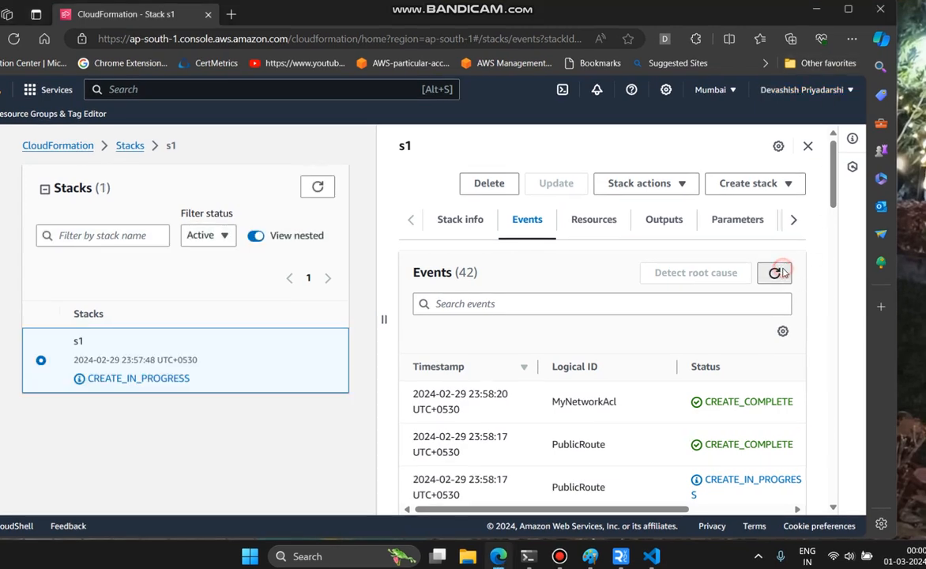
pyautogui.click(774, 272)
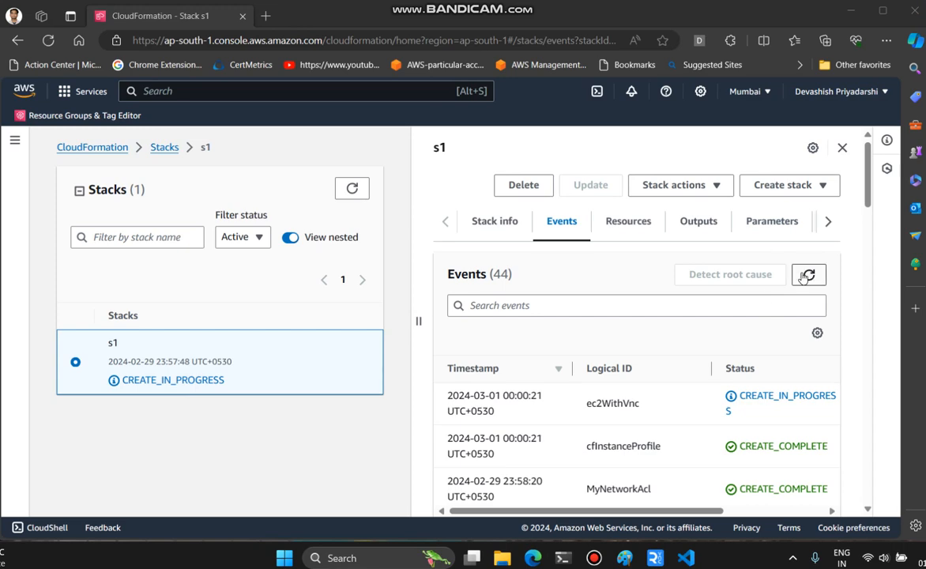
pyautogui.click(808, 275)
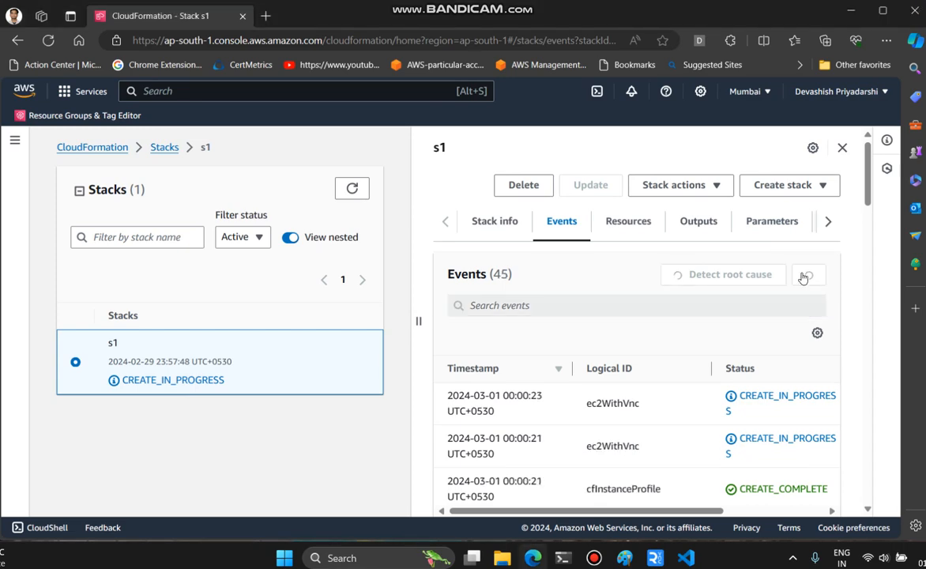
pyautogui.click(266, 16)
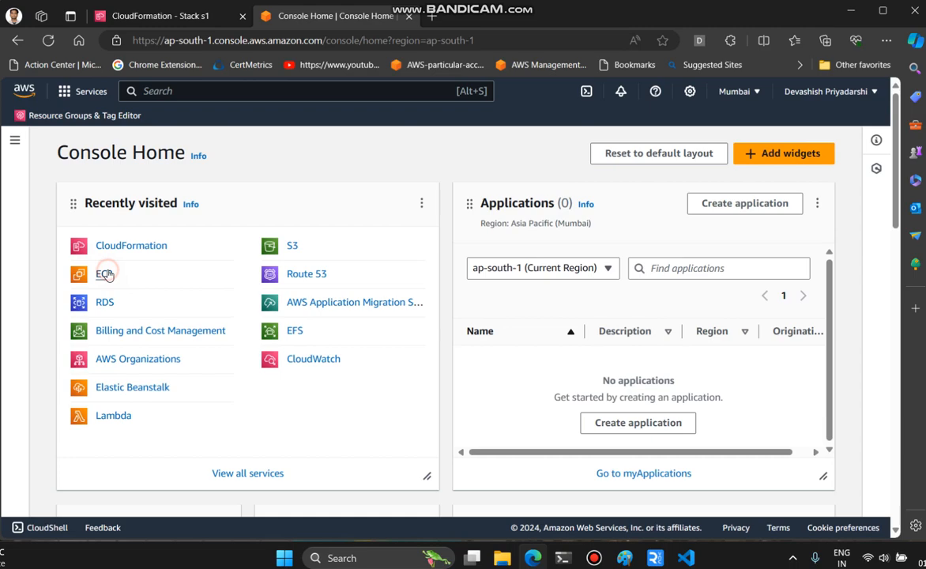
# Step: Confirm stack s1 finished and reload the EC2 running instances list
pyautogui.click(104, 273)
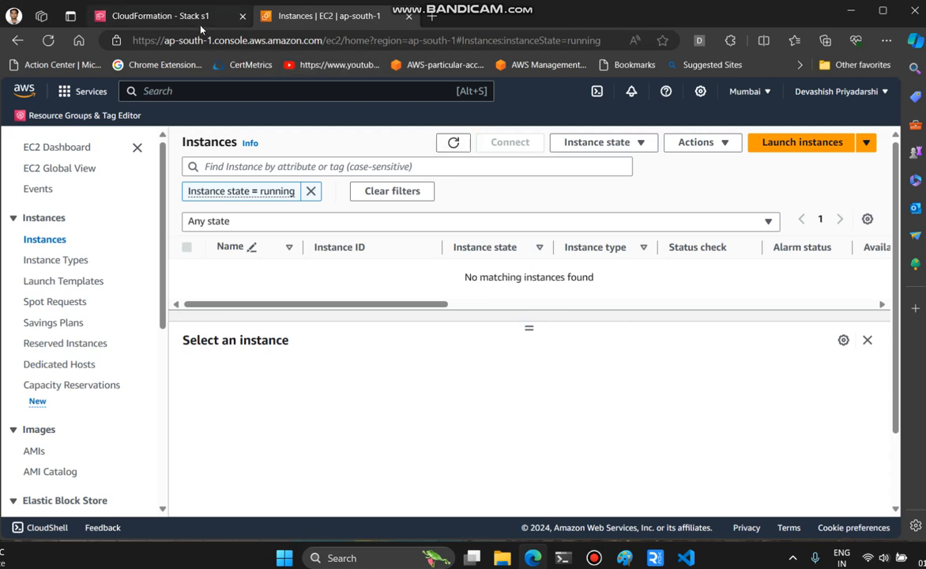
pyautogui.click(158, 16)
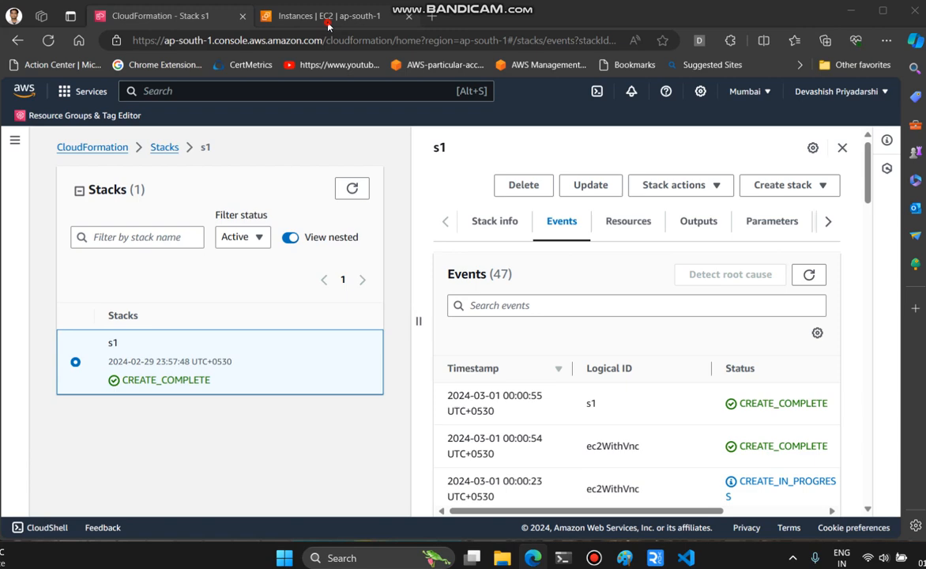
pyautogui.click(324, 16)
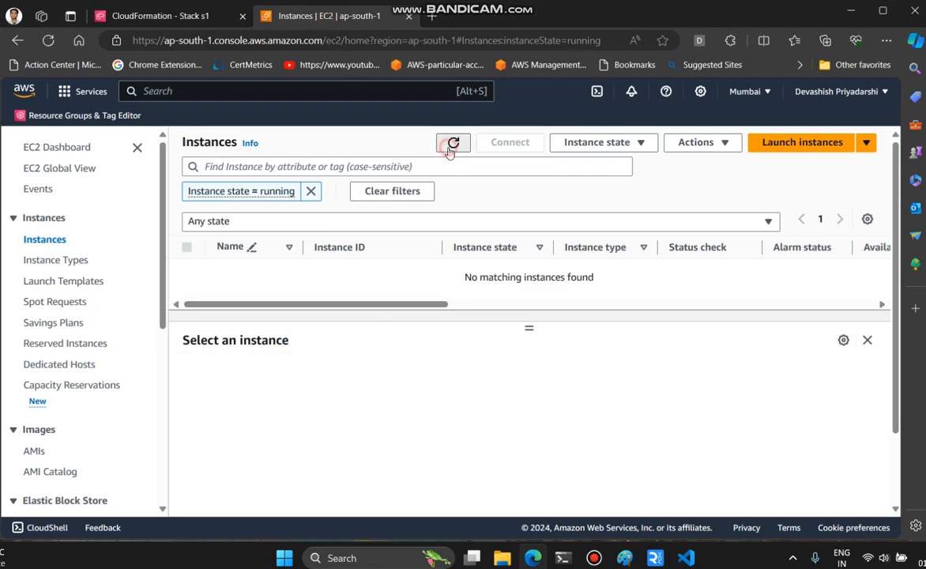
pyautogui.click(452, 142)
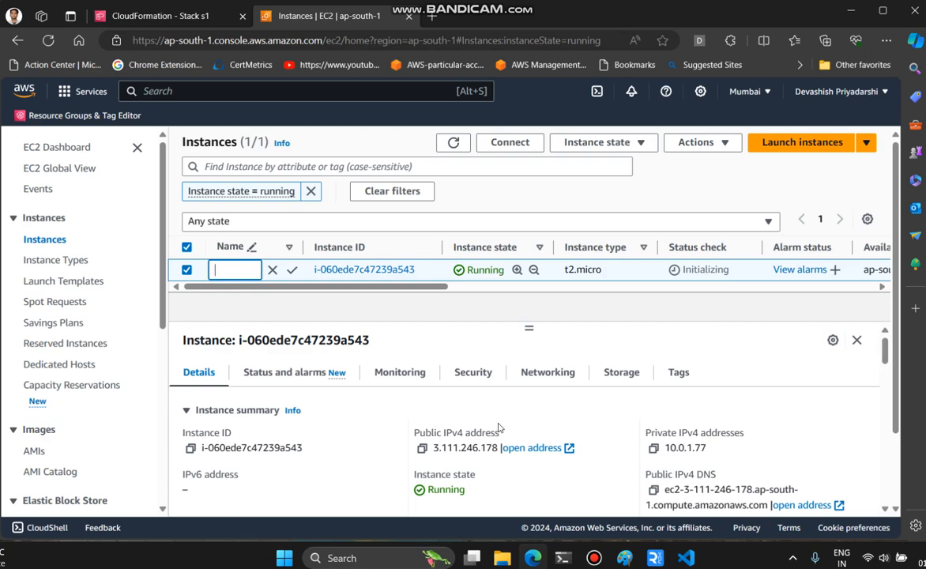
# Step: Copy the instance's public IPv4 address 3.111.246.178 and start a fresh browser tab
pyautogui.click(423, 448)
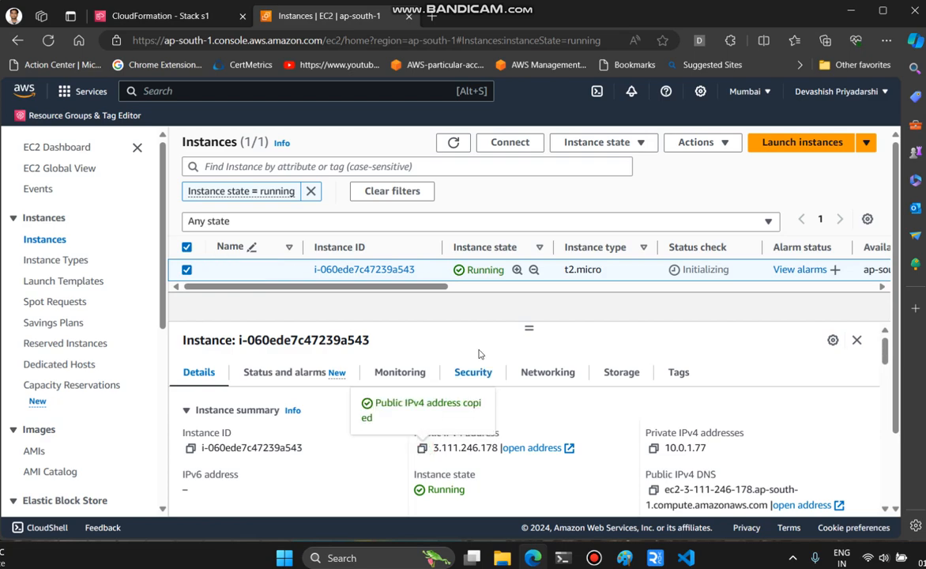
pyautogui.click(597, 16)
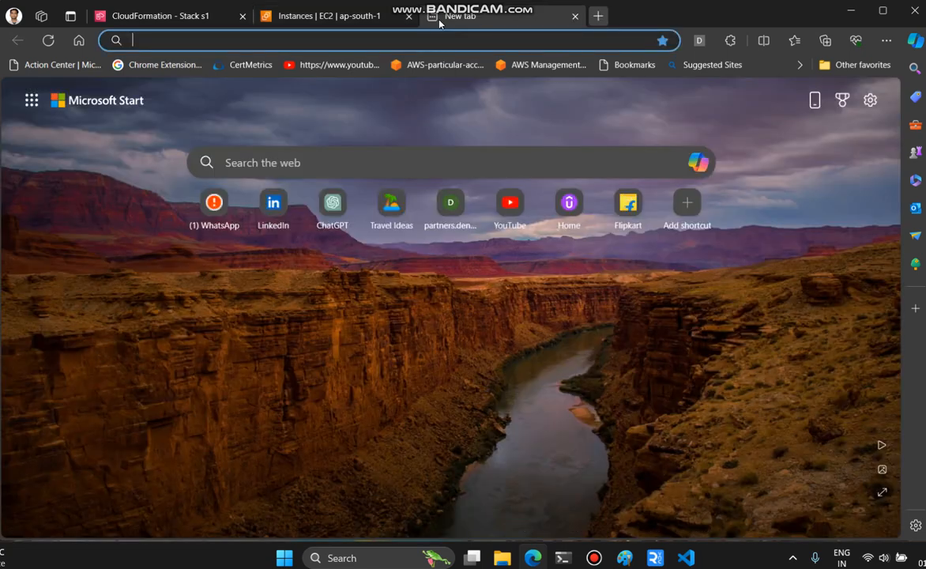
# Step: Browse to 3.111.246.178 and reload to check the startup script's progress
pyautogui.write('3.111.246.178')
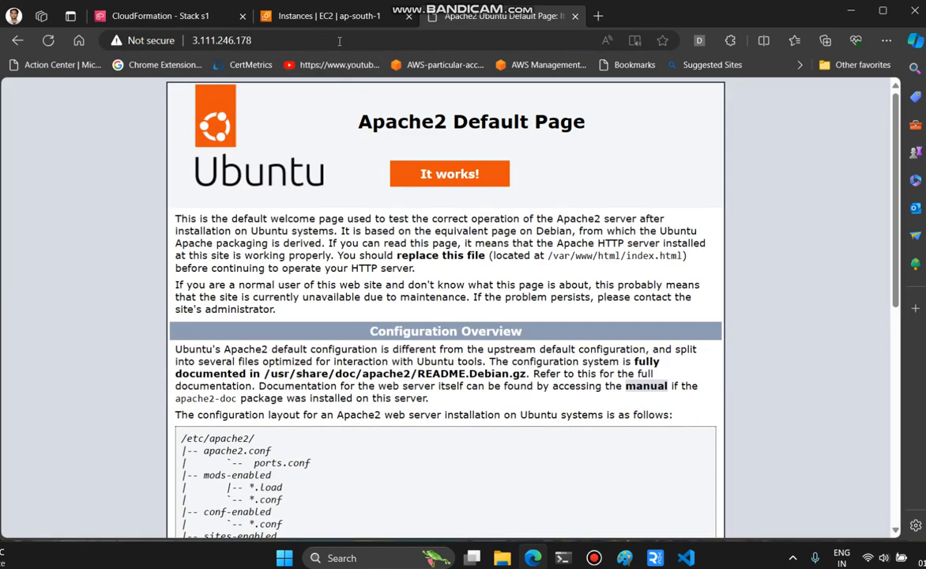
pyautogui.click(221, 42)
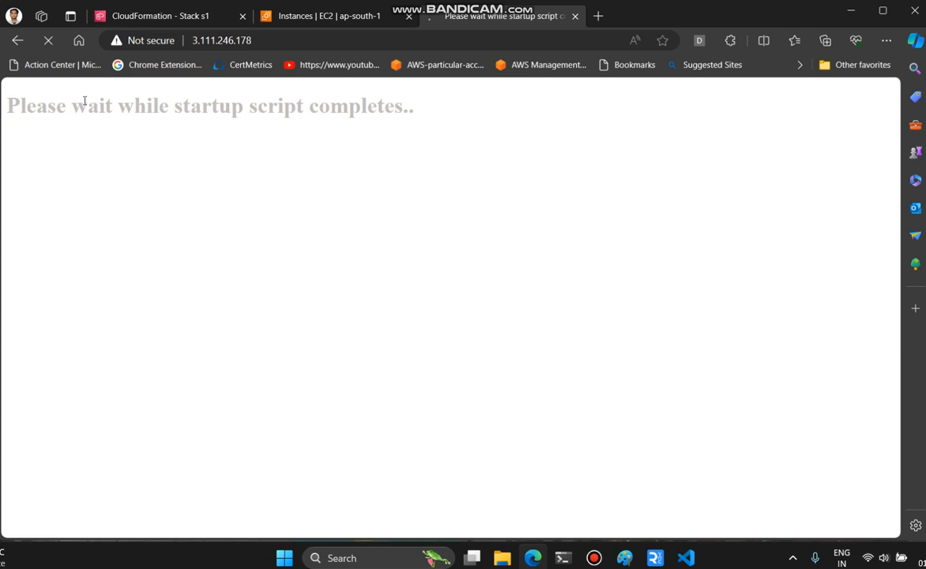
# Step: Highlight the ssh tunnel command and 3.111.246.178:5901 address on the setup-done page, then return to EC2 instances
pyautogui.moveTo(67, 104); pyautogui.dragTo(267, 104)
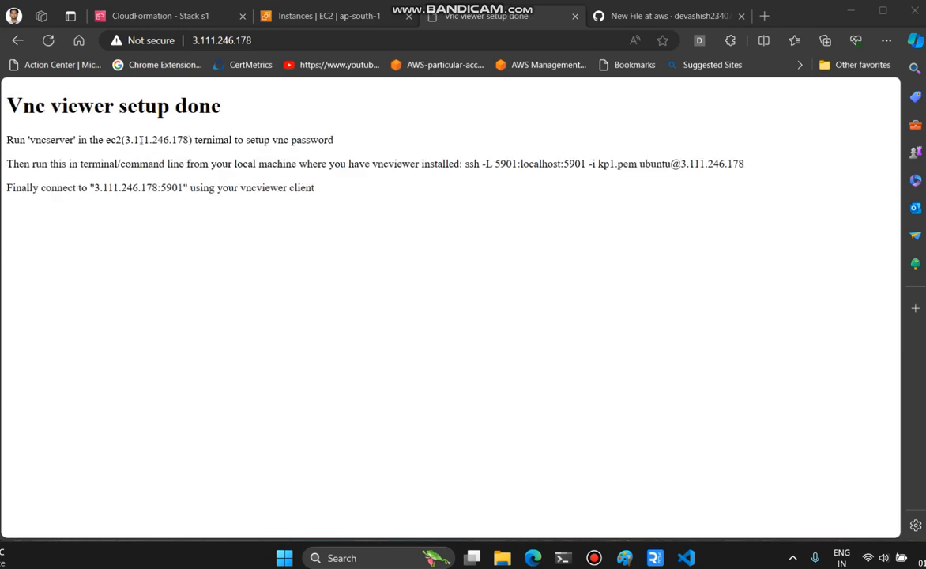
pyautogui.moveTo(28, 139); pyautogui.dragTo(88, 139)
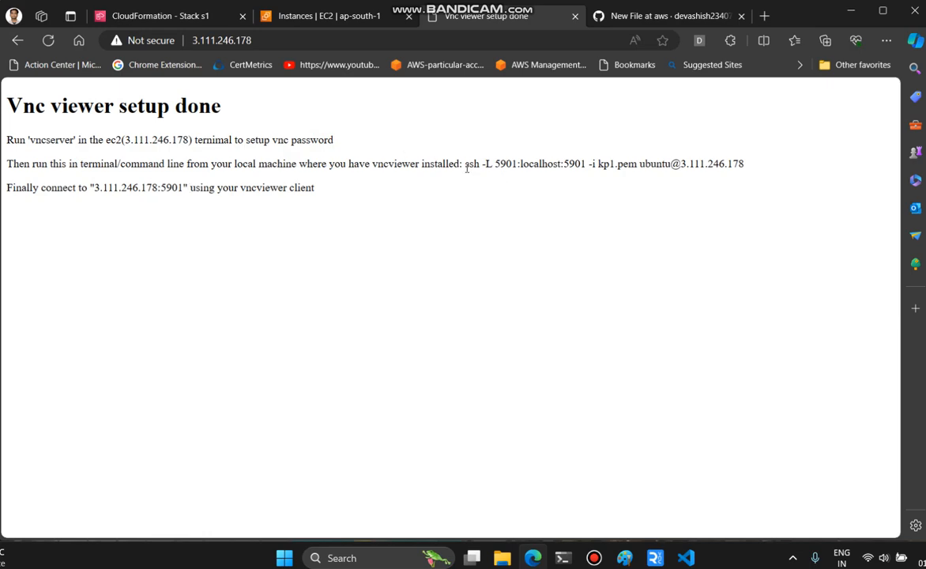
pyautogui.moveTo(464, 162); pyautogui.dragTo(665, 163)
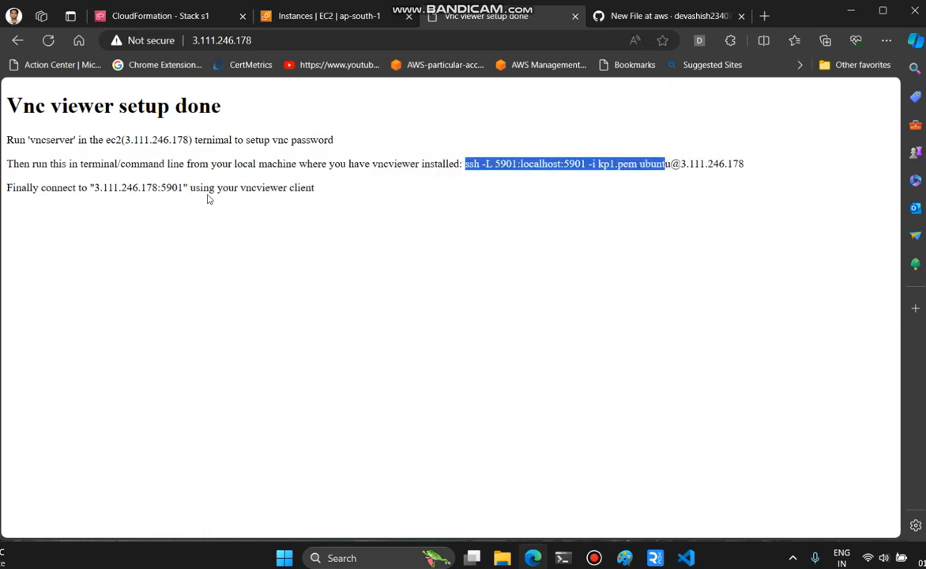
pyautogui.click(94, 186)
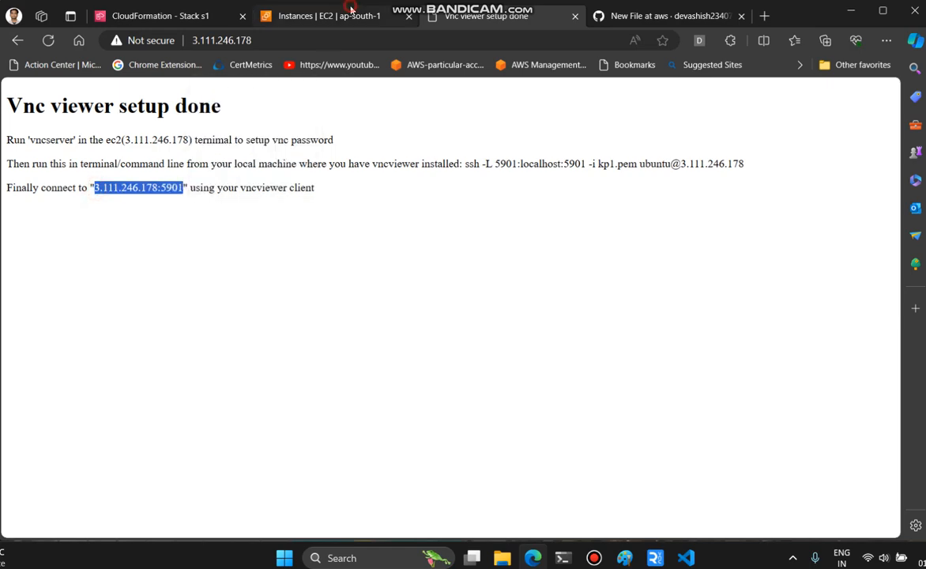
pyautogui.click(324, 16)
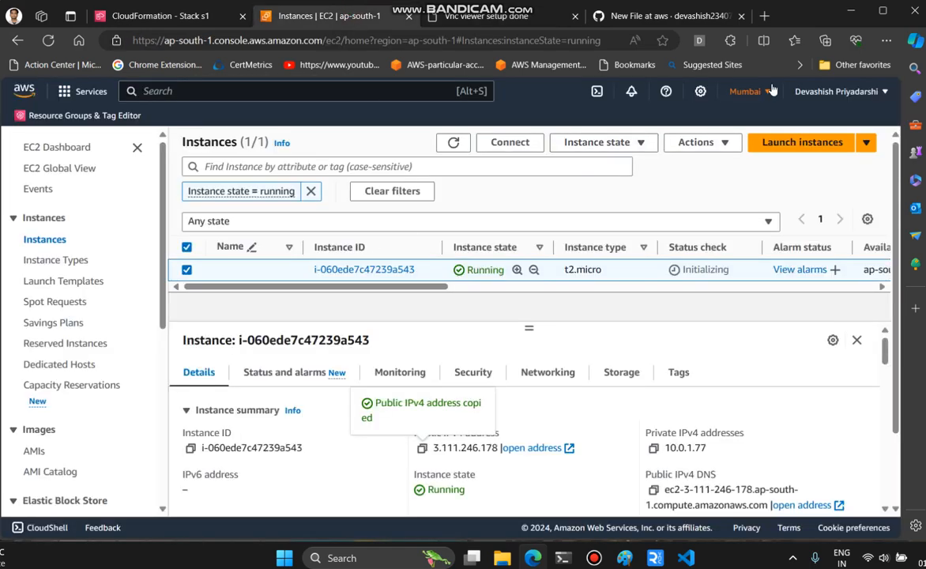
# Step: Connect to the instance through an EC2 Instance Connect browser terminal
pyautogui.click(509, 142)
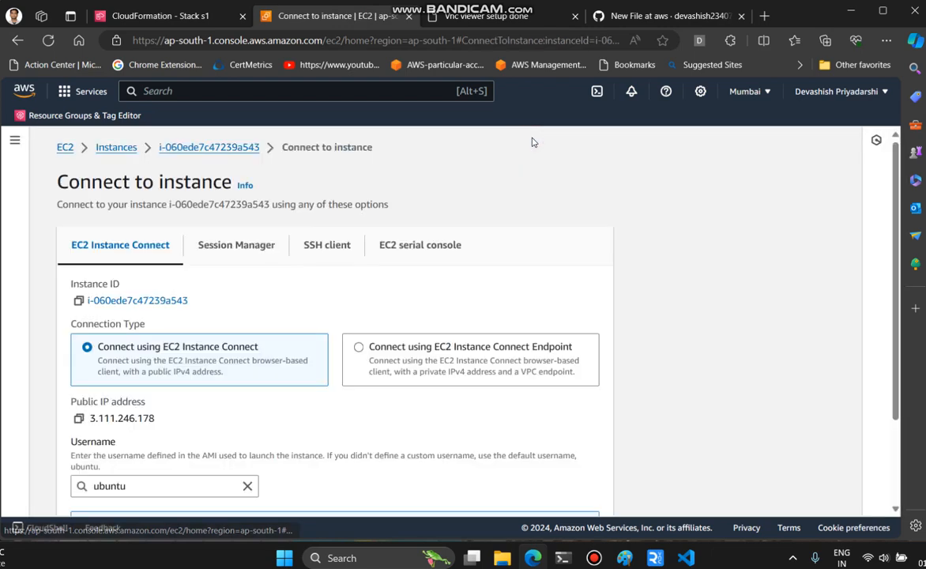
pyautogui.scroll(-3)
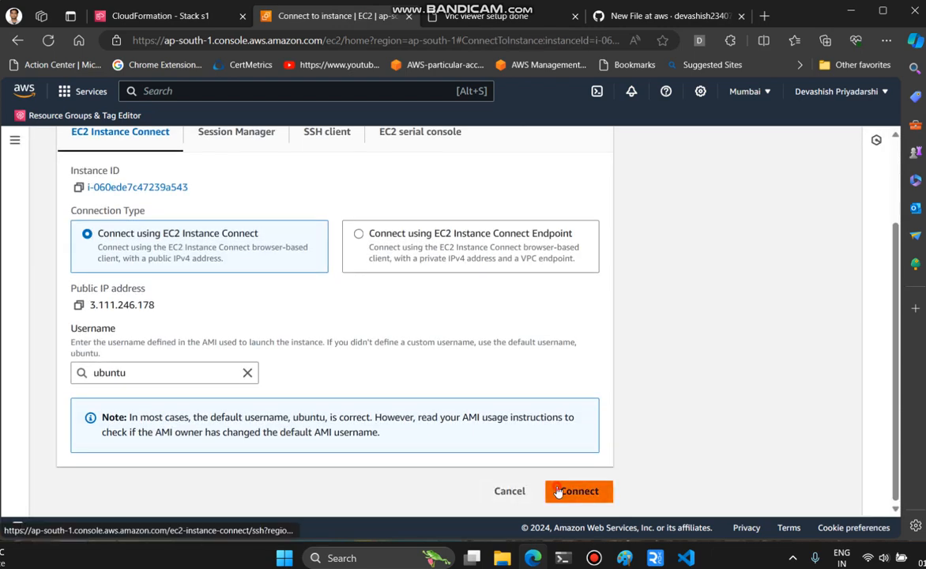
pyautogui.click(578, 489)
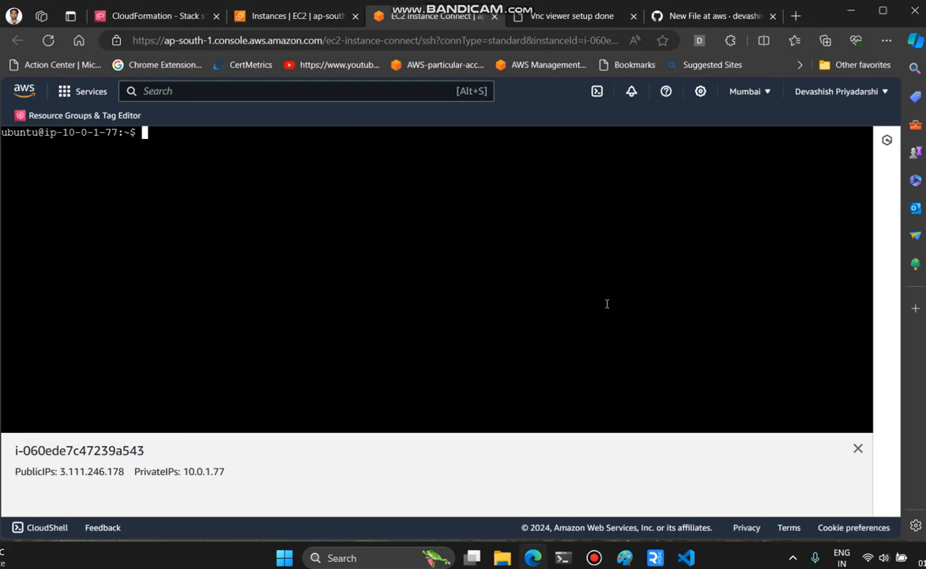
# Step: Run vncserver with a desktop password and no view-only password, then revisit the setup page
pyautogui.write('vncserver')
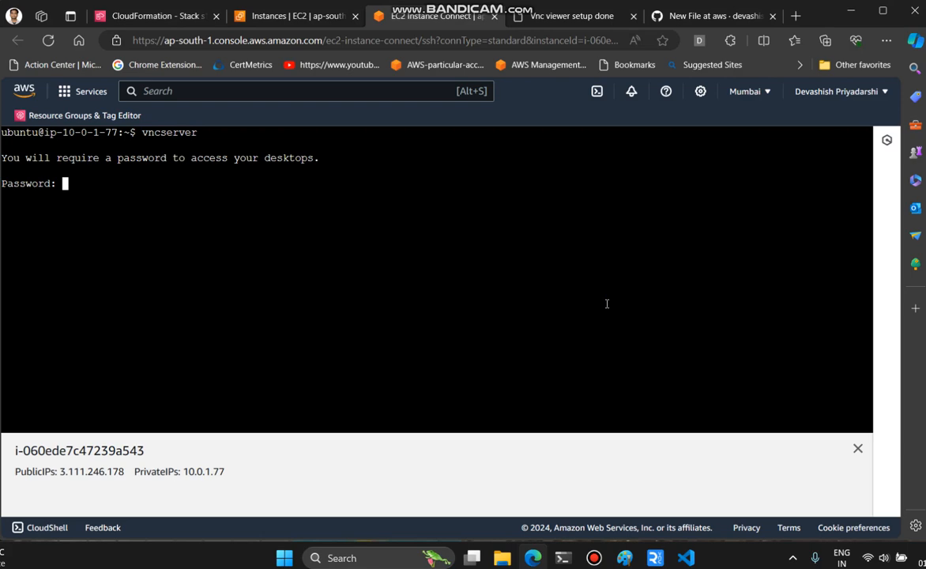
pyautogui.press('Enter')
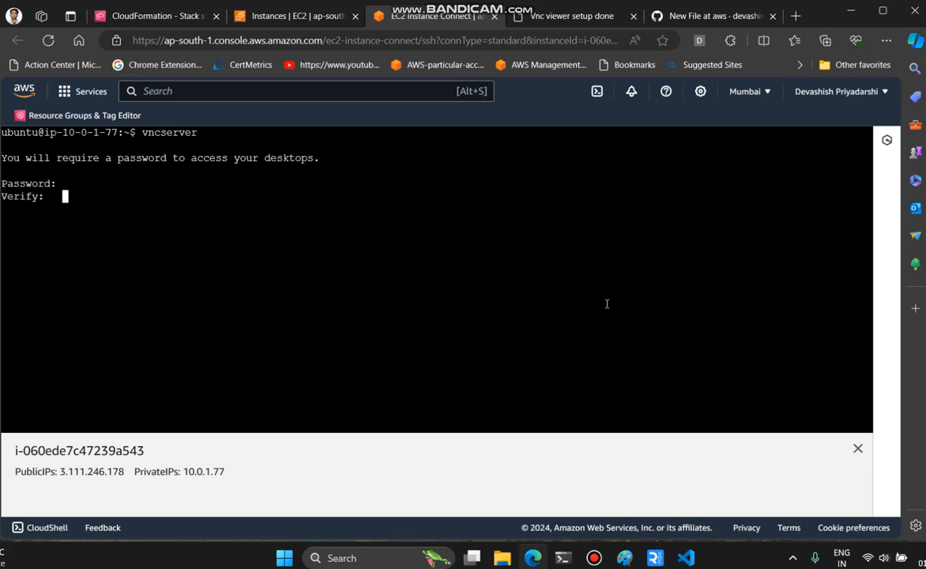
pyautogui.write('n')
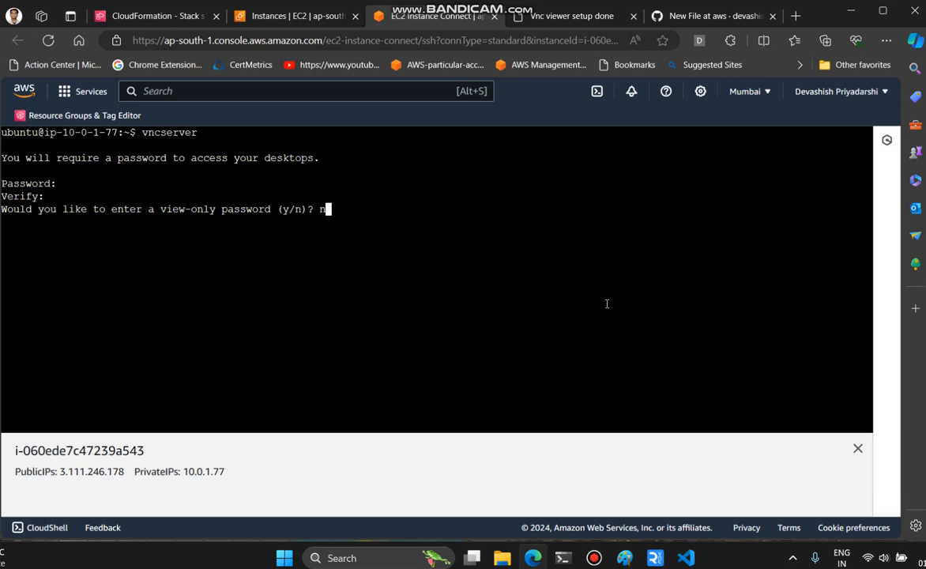
pyautogui.press('enter')
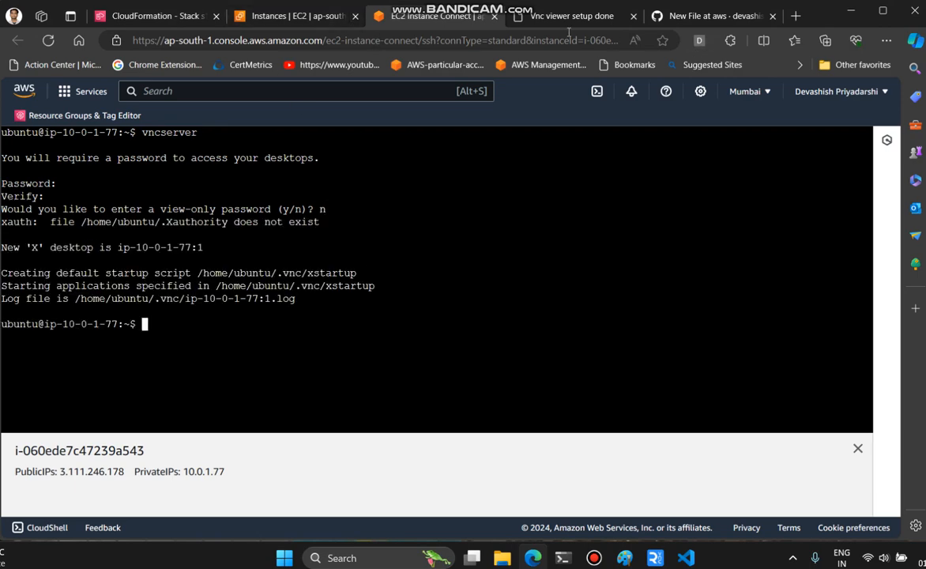
pyautogui.click(568, 15)
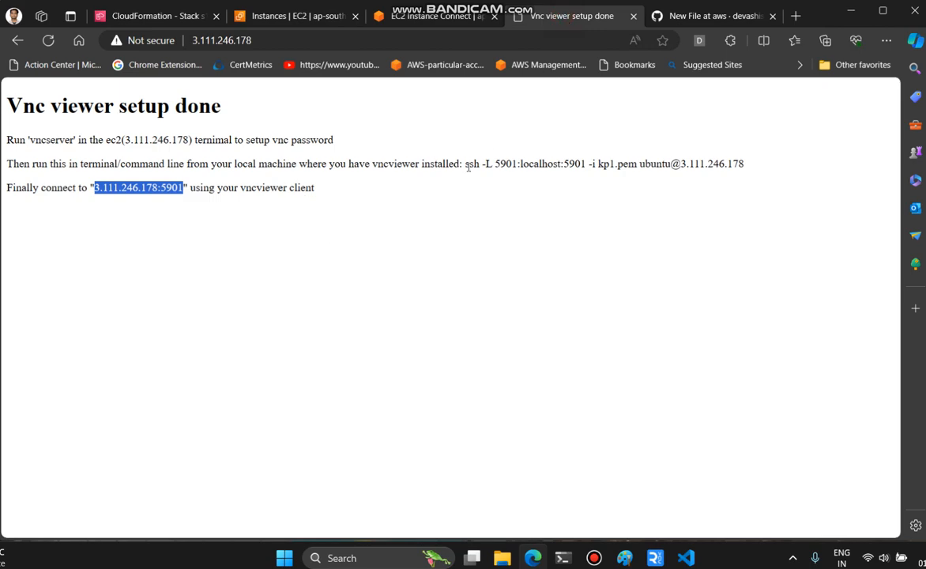
# Step: Run the ssh -L 5901 tunnel command in the local Ubuntu terminal, answering yes to the fingerprint prompt
pyautogui.moveTo(464, 163); pyautogui.dragTo(743, 163)
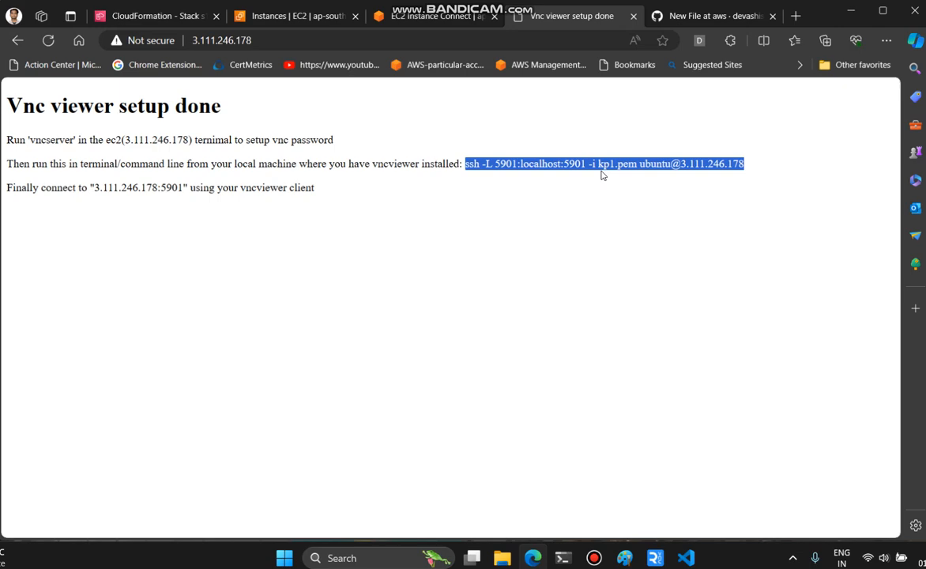
pyautogui.doubleClick(613, 163)
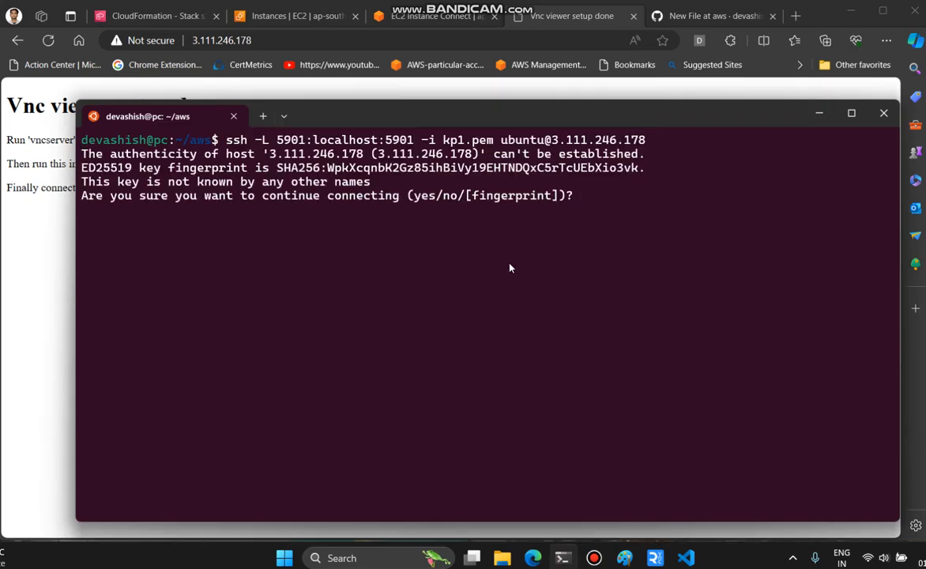
pyautogui.write('yes')
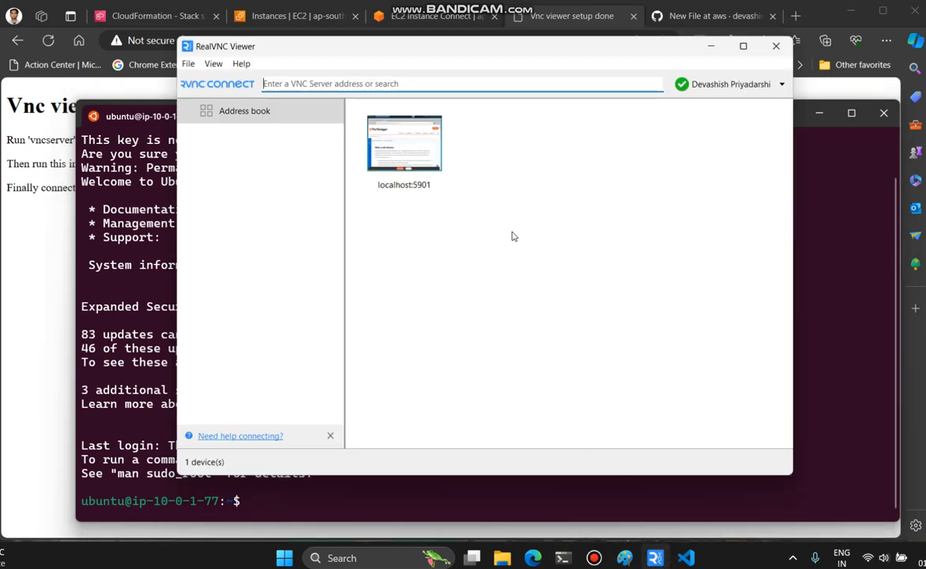
# Step: Connect to the localhost:5901 VNC server, accepting the unencrypted connection warning
pyautogui.doubleClick(405, 144)
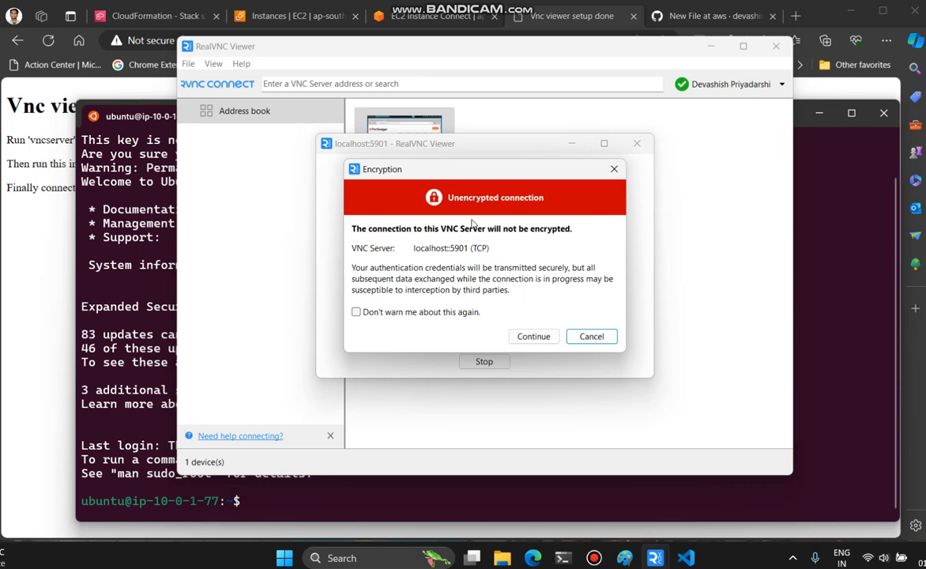
pyautogui.moveTo(504, 221)
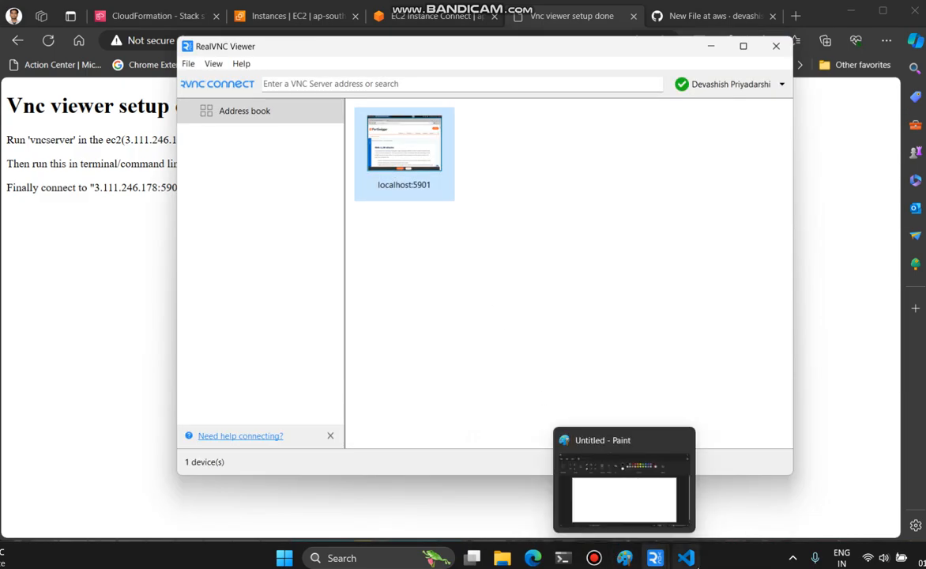
pyautogui.doubleClick(405, 142)
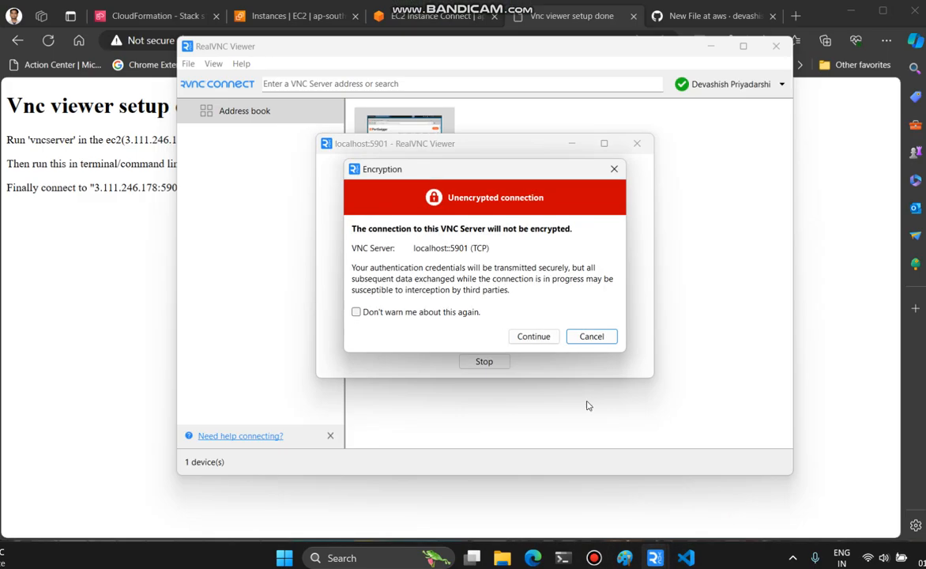
pyautogui.click(534, 335)
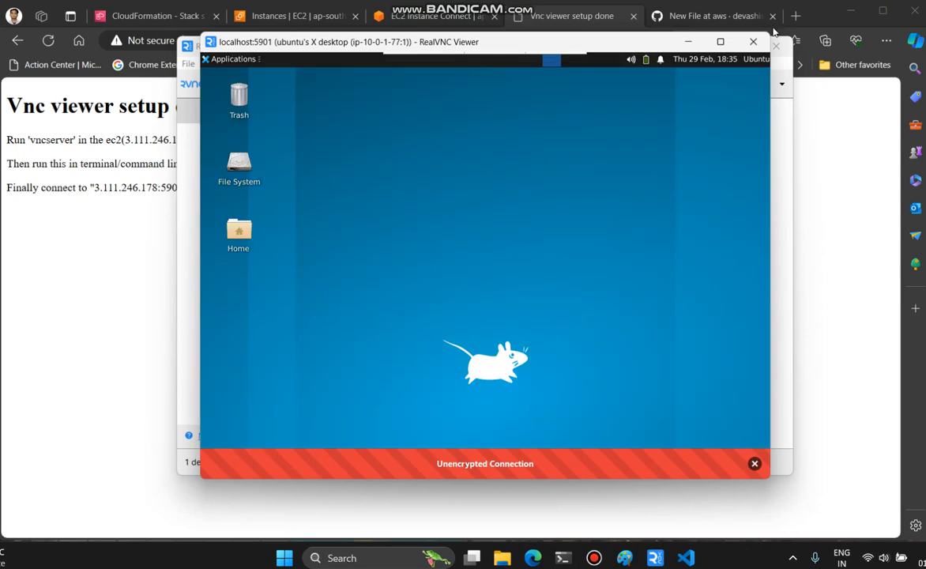
# Step: Launch Google Chrome from the remote Xfce dock, accept the welcome options and skip sign-in
pyautogui.click(754, 463)
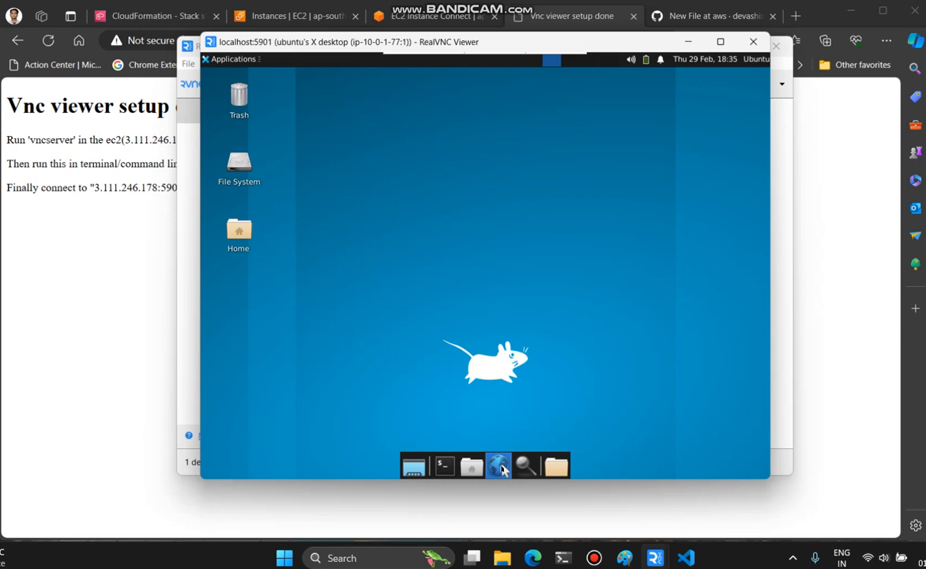
pyautogui.click(498, 465)
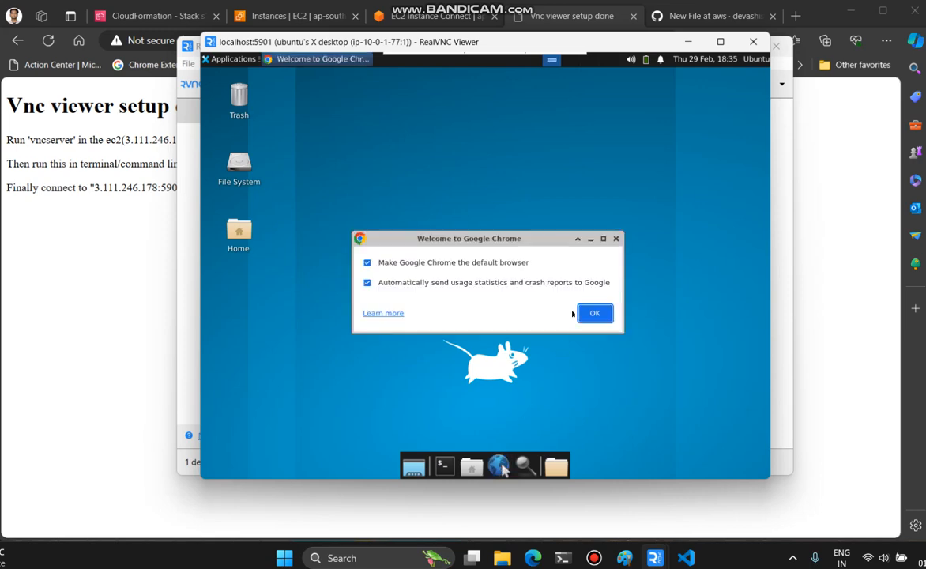
pyautogui.click(594, 313)
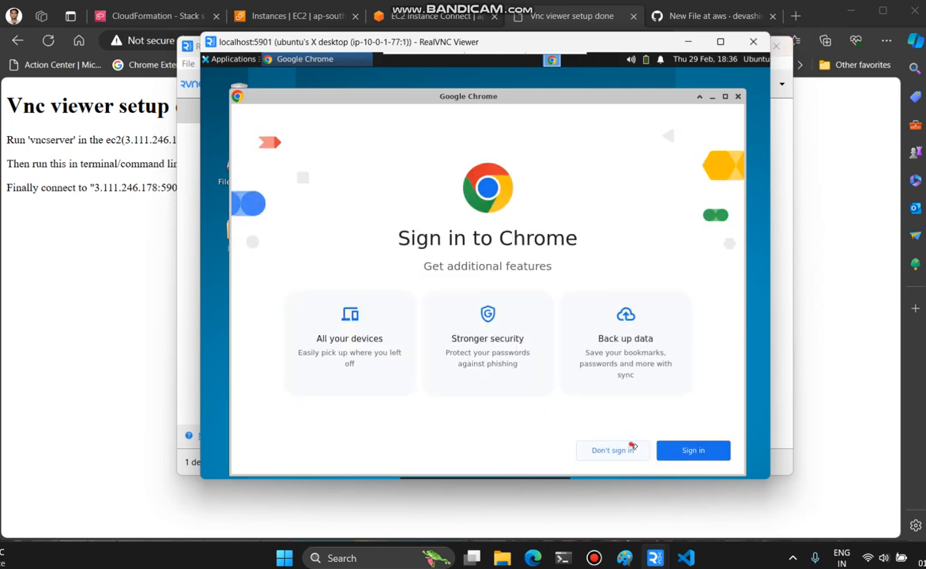
pyautogui.click(613, 449)
pyautogui.write('sdkdlk')
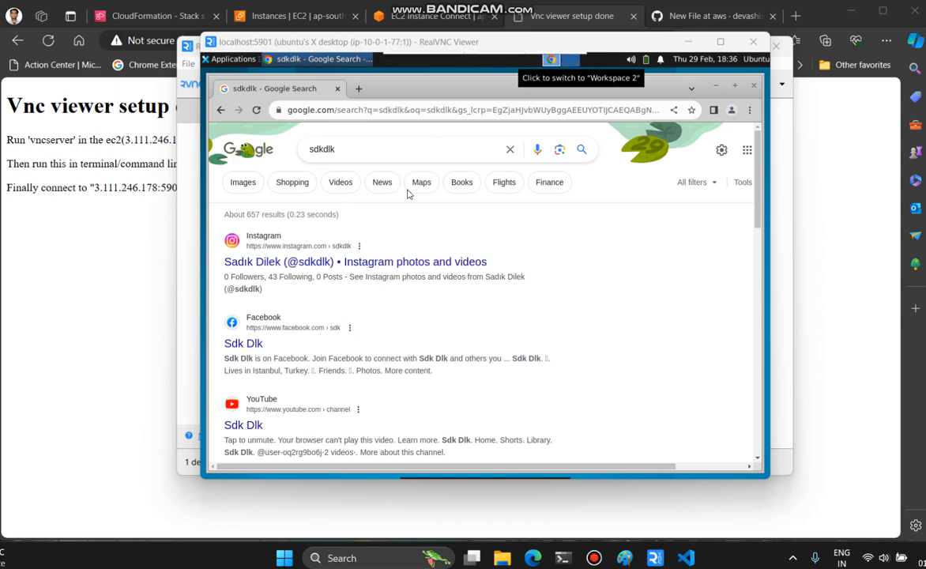
pyautogui.moveTo(673, 140)
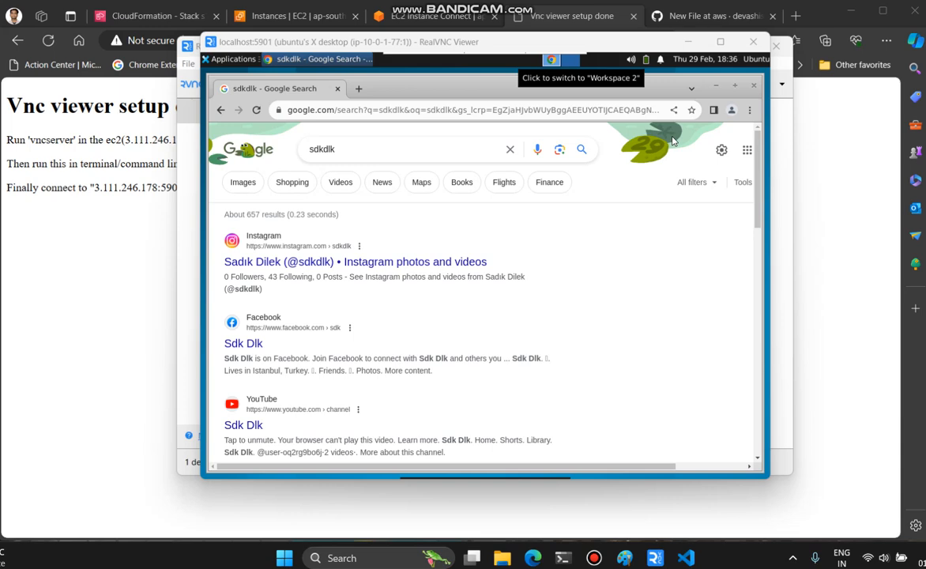